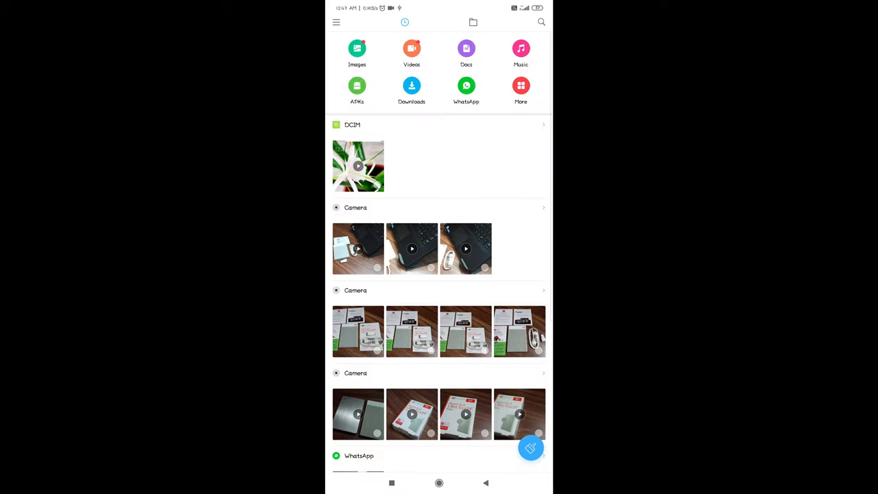
Browse the connected USB drive's contents in the Android file manager
{"action": "left_click", "coordinate": [472, 22]}
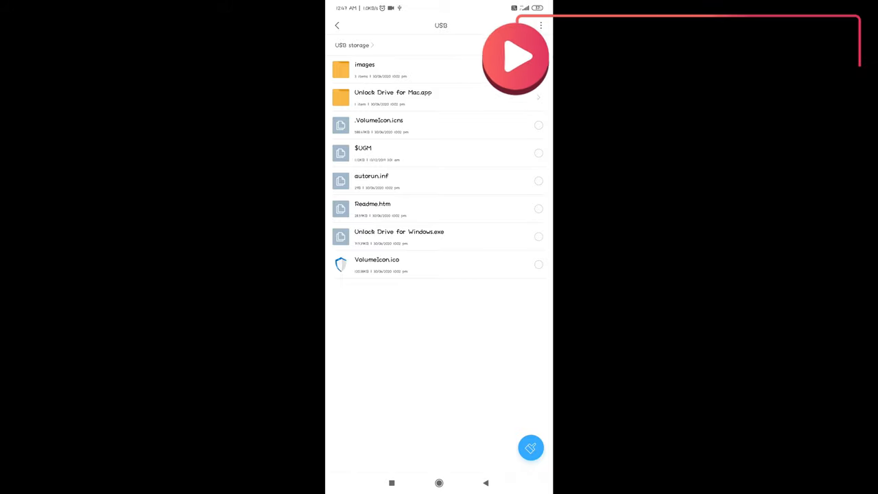
{"action": "left_click", "coordinate": [392, 96]}
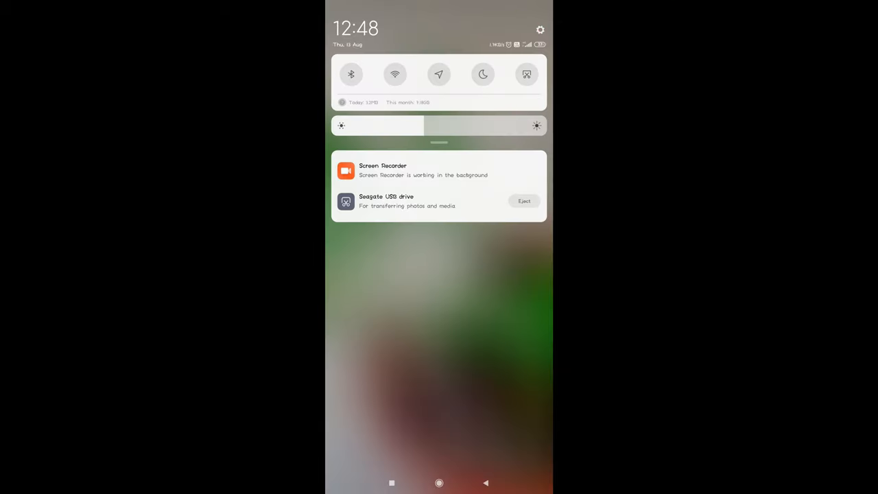
Eject the Seagate USB drive from the phone's notification shade
{"action": "left_click", "coordinate": [524, 200]}
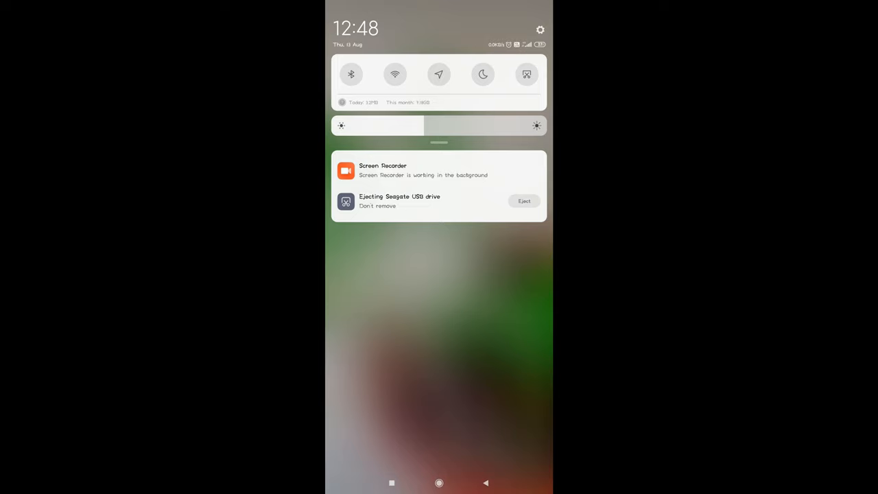
{"action": "left_click", "coordinate": [524, 200]}
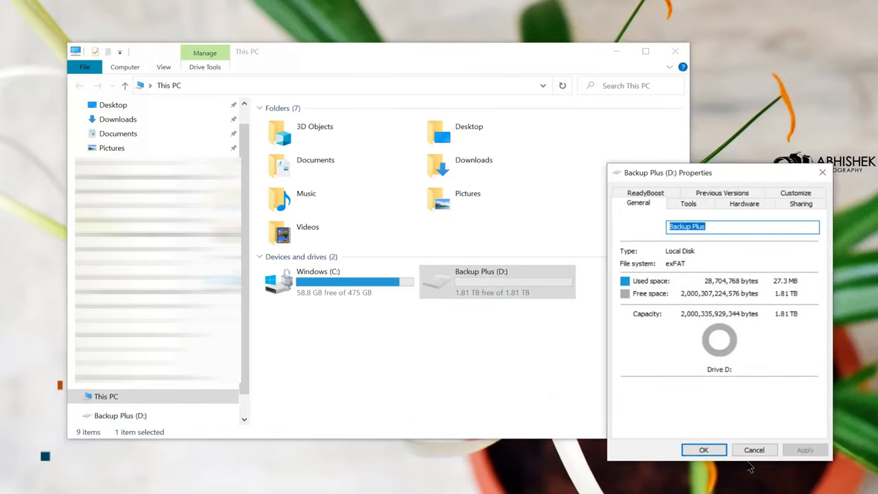
Close the drive properties and browse the Backup Plus (D:) drive, peeking into Start_Here_Mac.app
{"action": "left_click", "coordinate": [703, 449]}
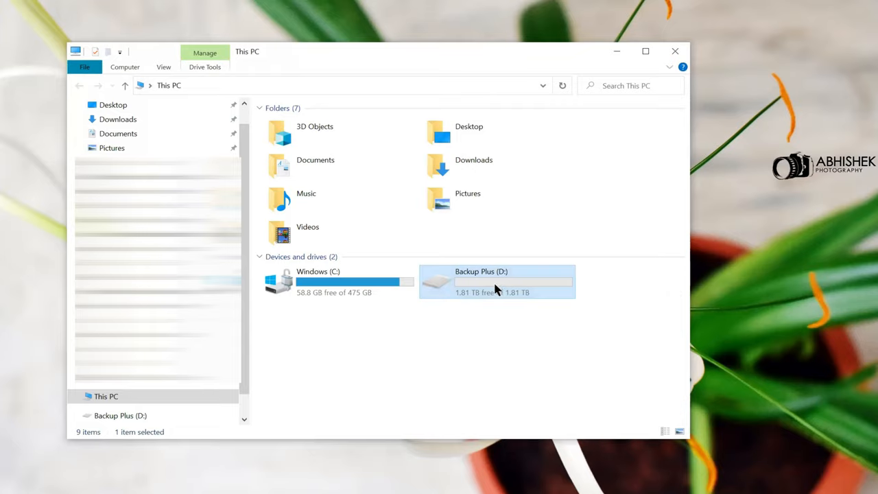
{"action": "double_click", "coordinate": [496, 281]}
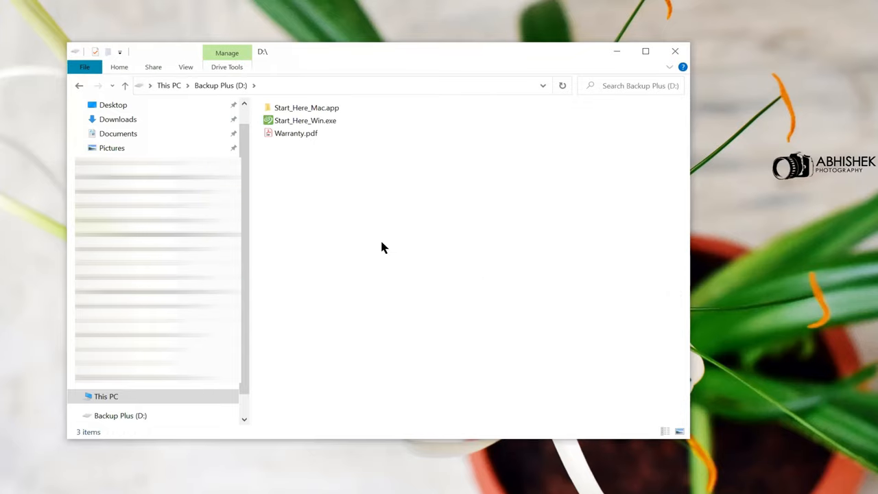
{"action": "mouse_move", "coordinate": [308, 107]}
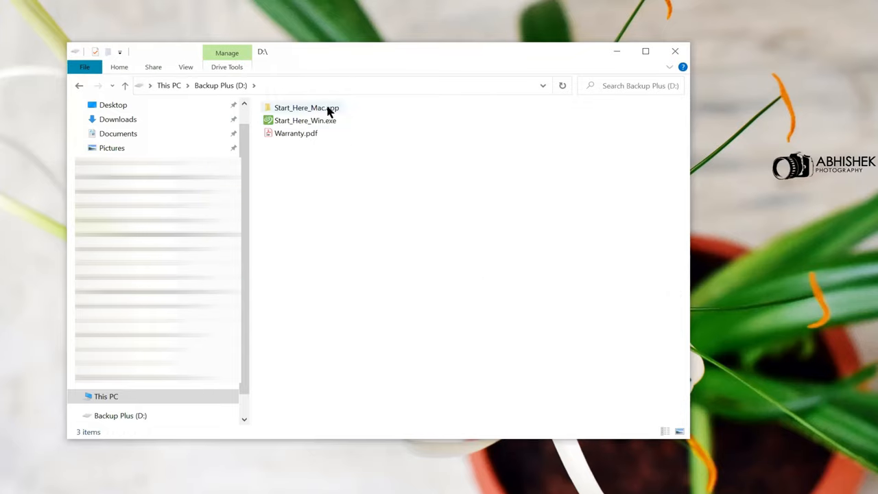
{"action": "double_click", "coordinate": [306, 107]}
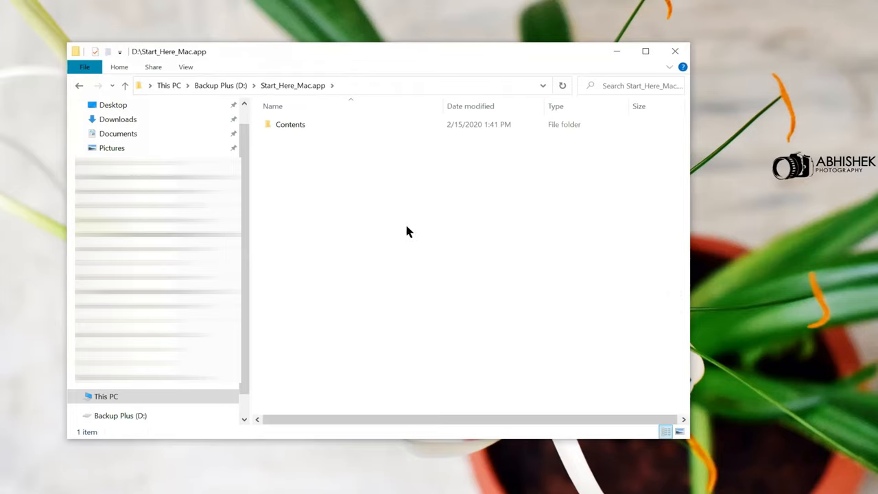
{"action": "left_click", "coordinate": [125, 85]}
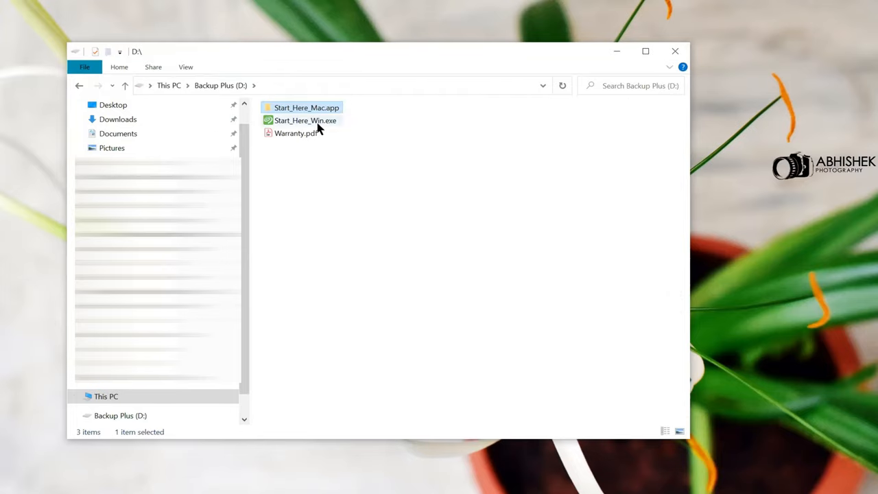
Launch Start_Here_Win.exe from the drive's top folder
{"action": "left_click", "coordinate": [304, 120]}
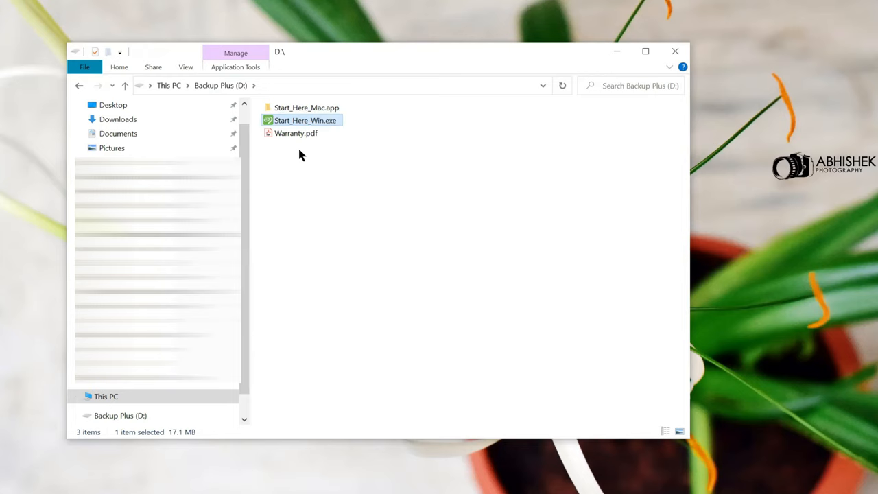
{"action": "left_click", "coordinate": [296, 132]}
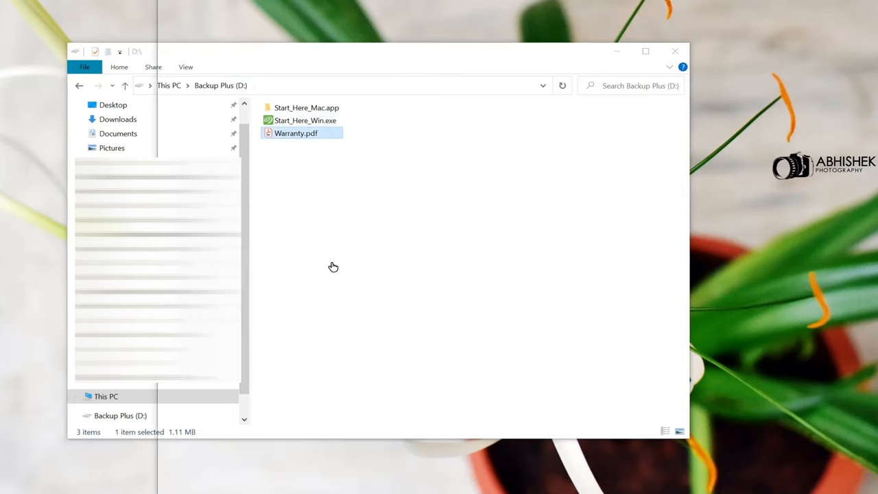
{"action": "double_click", "coordinate": [296, 133]}
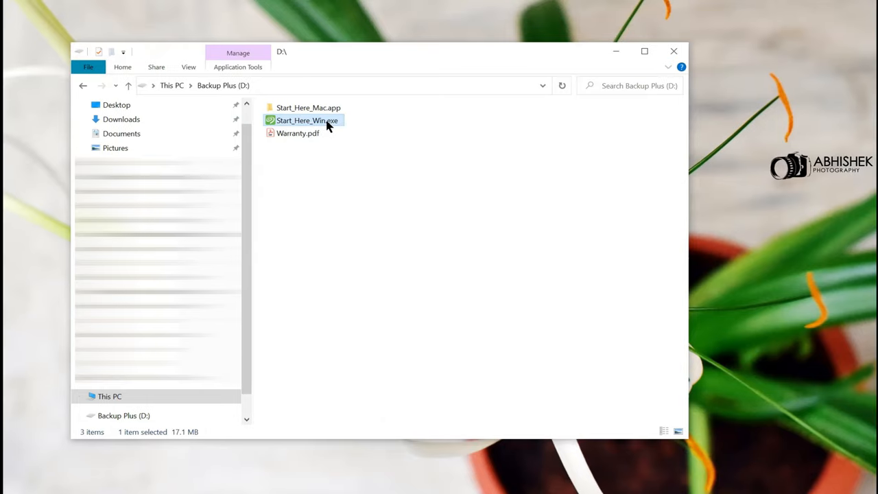
{"action": "mouse_move", "coordinate": [360, 299]}
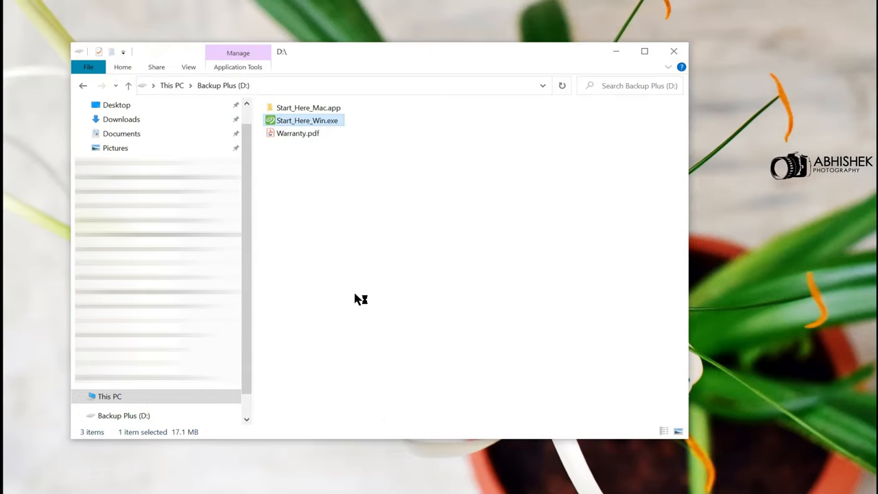
{"action": "double_click", "coordinate": [307, 121]}
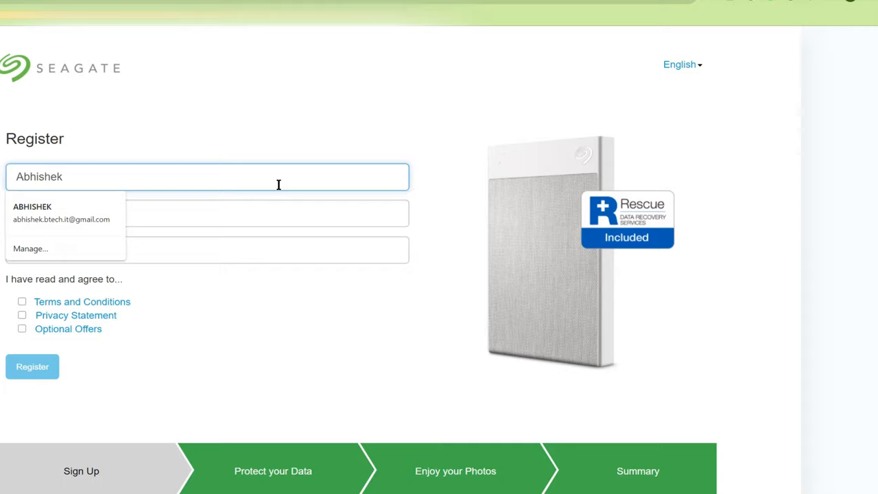
Fill in the last name 'Ghosh' and the suggested email address
{"action": "type", "text": "Ghosh"}
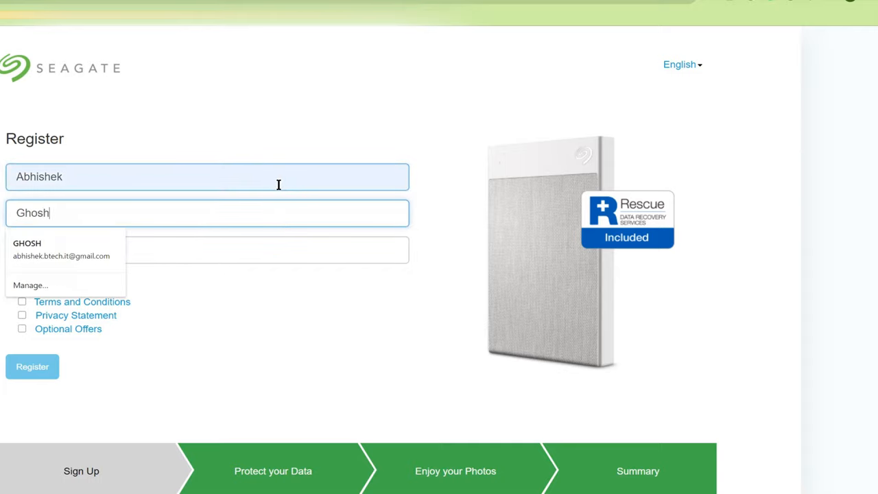
{"action": "type", "text": "abhishek"}
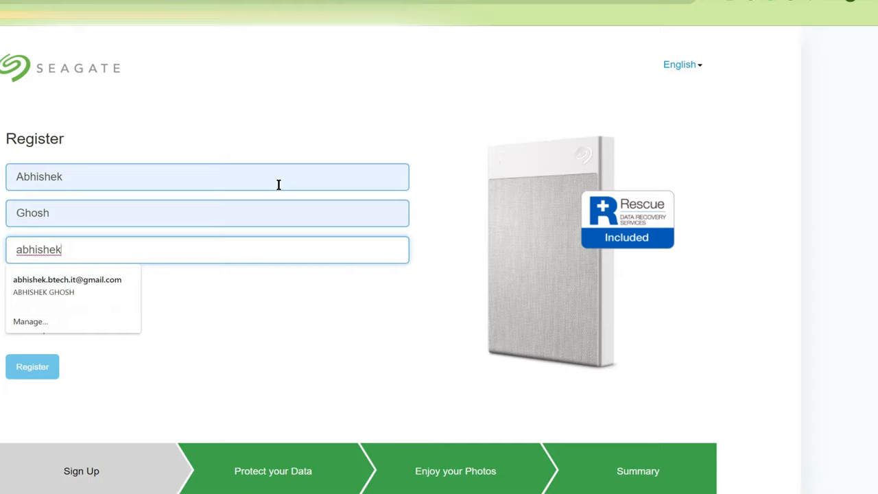
{"action": "left_click", "coordinate": [67, 279]}
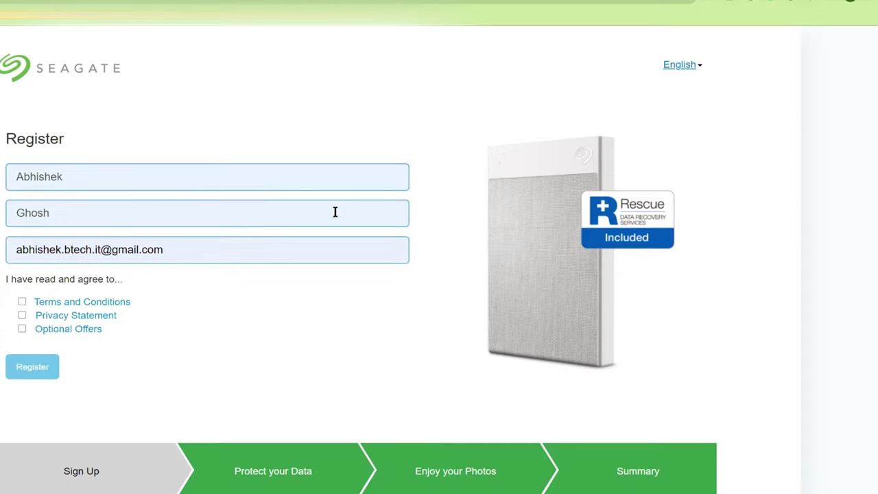
{"action": "mouse_move", "coordinate": [22, 310]}
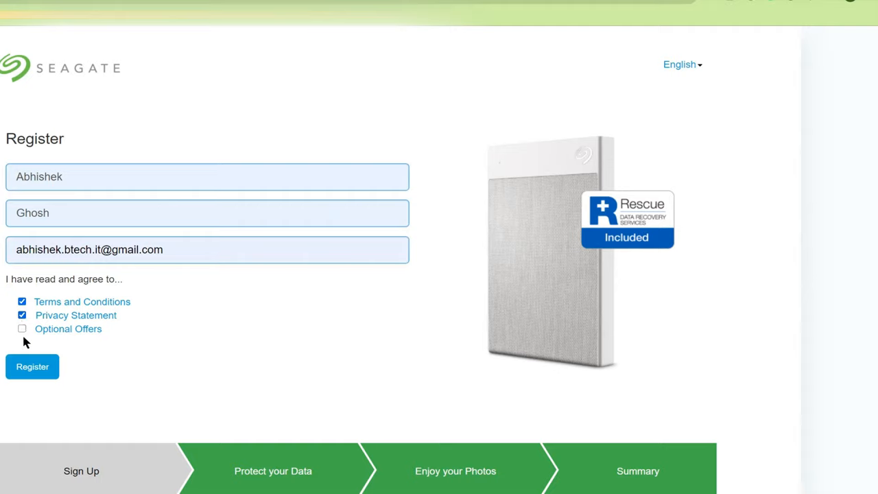
Agree to the Terms and Conditions and Privacy Statement and submit the registration
{"action": "left_click", "coordinate": [22, 330]}
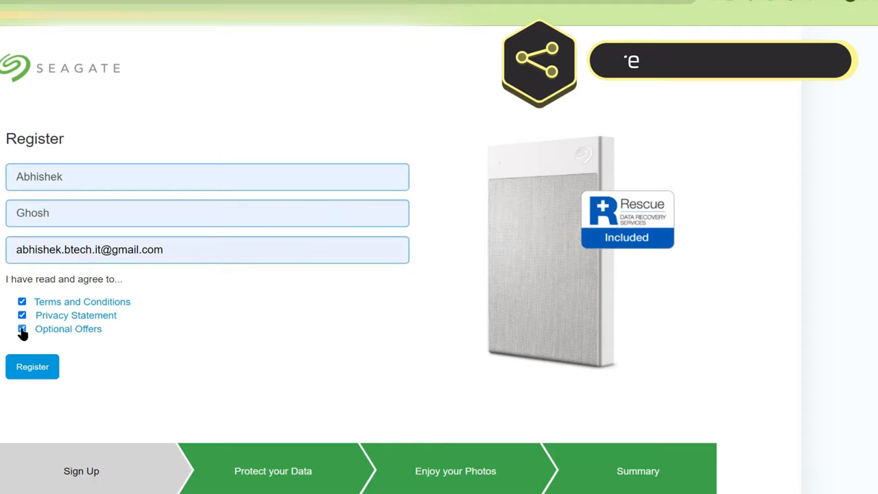
{"action": "left_click", "coordinate": [22, 330]}
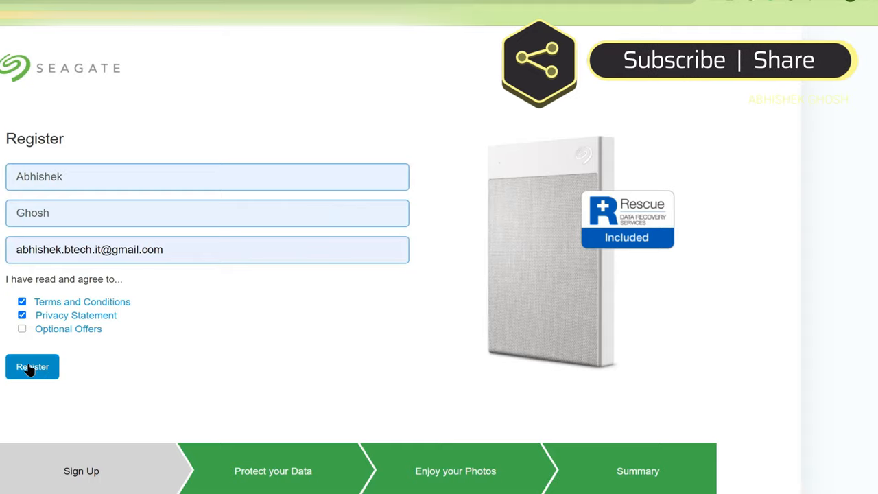
{"action": "left_click", "coordinate": [31, 366]}
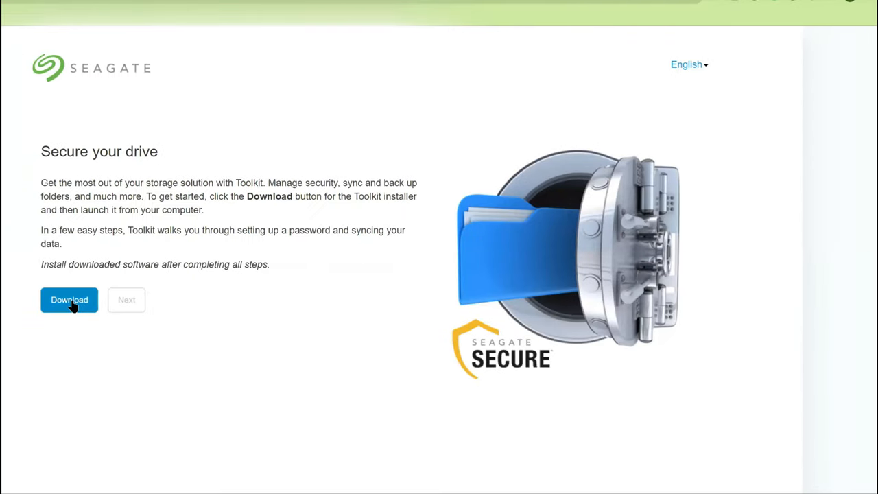
{"action": "mouse_move", "coordinate": [69, 299]}
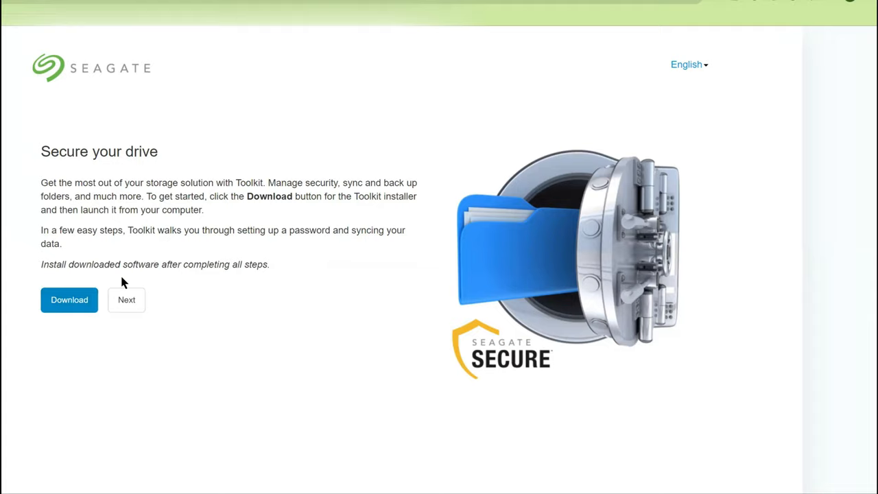
Download the Toolkit installer and save it to the Desktop
{"action": "left_click", "coordinate": [69, 299]}
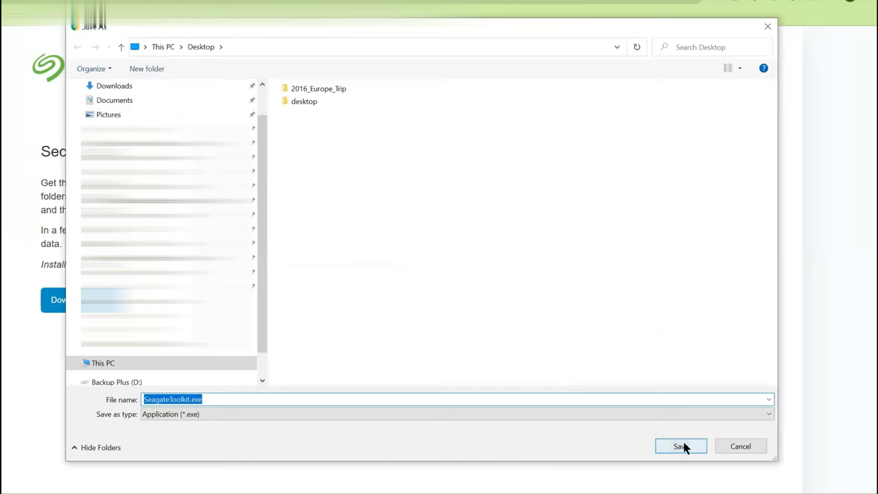
{"action": "left_click", "coordinate": [679, 446]}
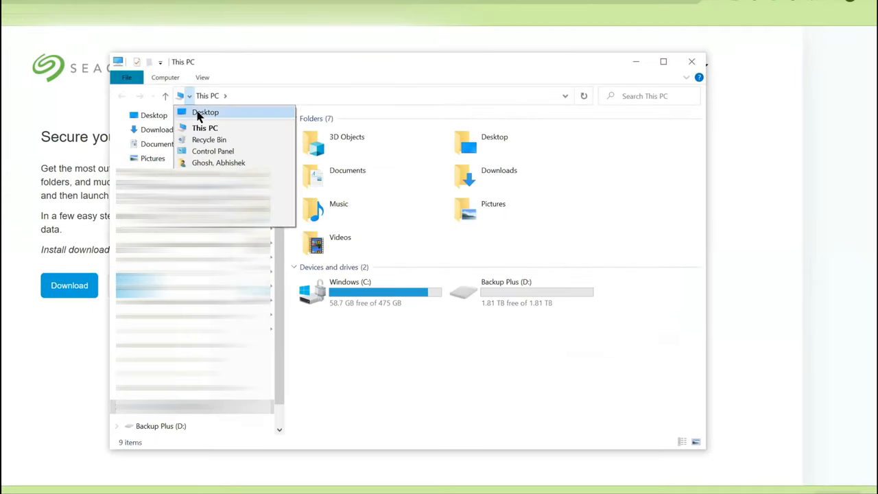
Run SeagateToolkit.exe from the Desktop folder
{"action": "left_click", "coordinate": [206, 113]}
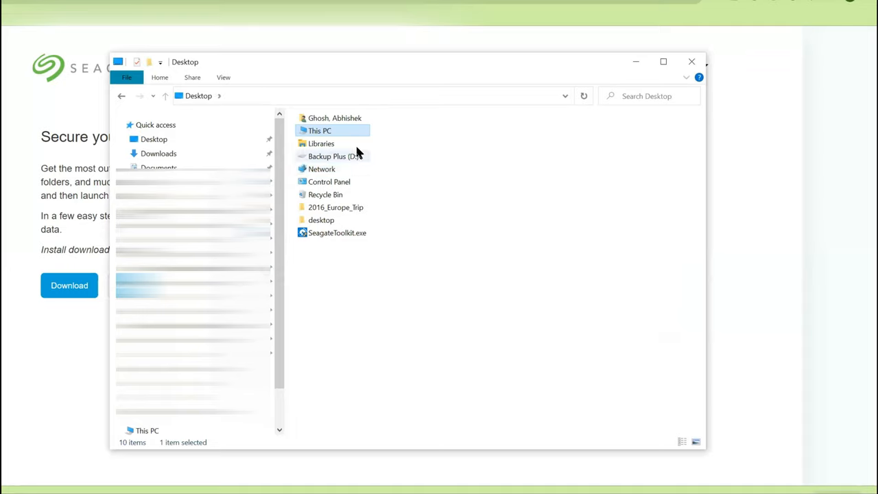
{"action": "mouse_move", "coordinate": [351, 233]}
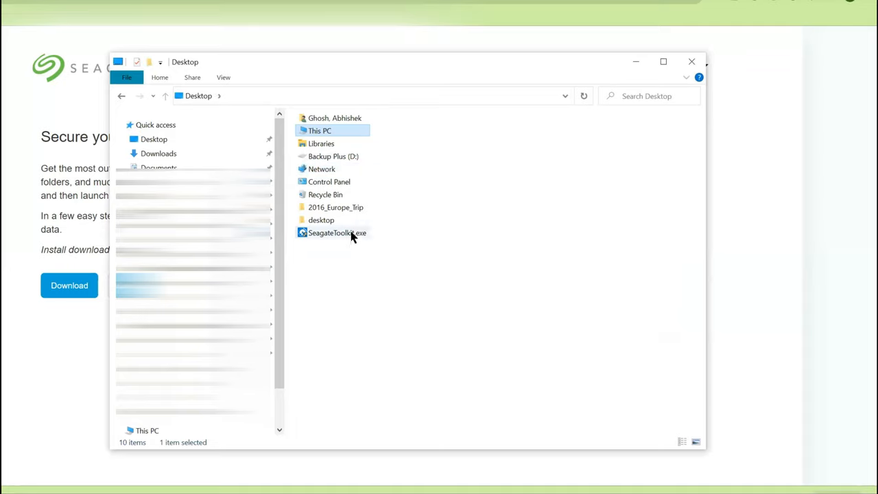
{"action": "left_click", "coordinate": [337, 233]}
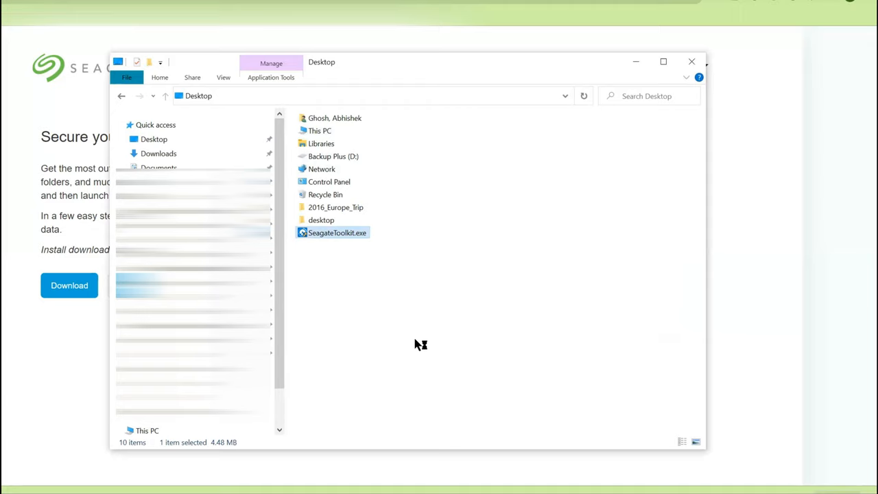
{"action": "double_click", "coordinate": [337, 233]}
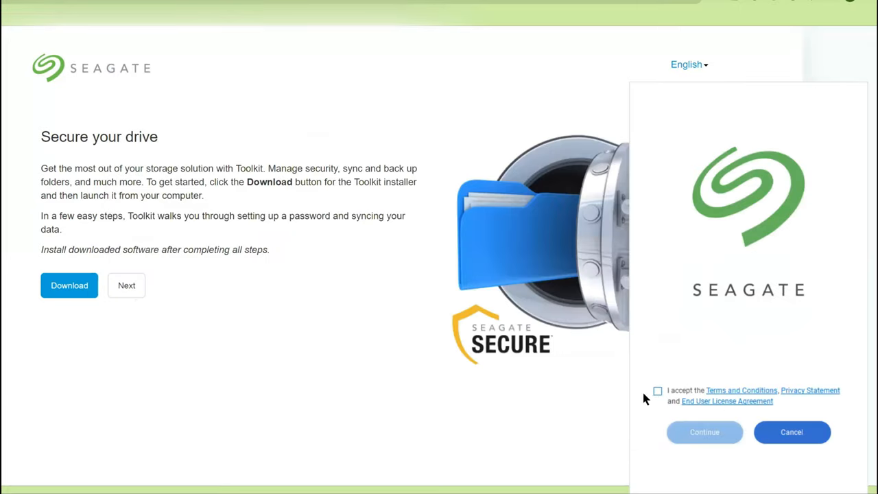
Accept the Toolkit terms and continue into the update
{"action": "left_click", "coordinate": [657, 390]}
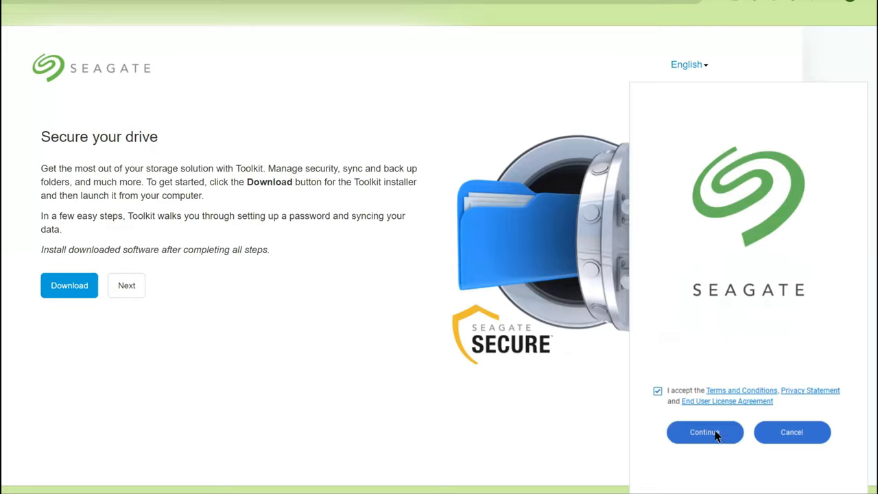
{"action": "left_click", "coordinate": [705, 431]}
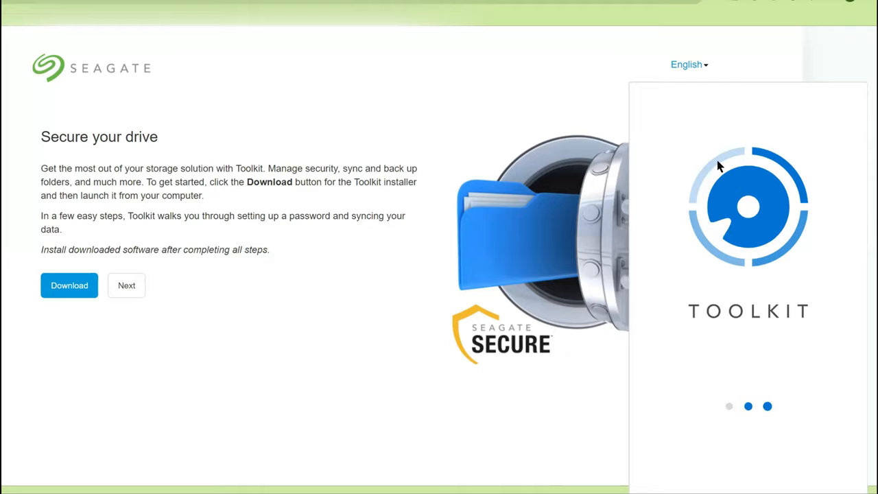
{"action": "mouse_move", "coordinate": [702, 325]}
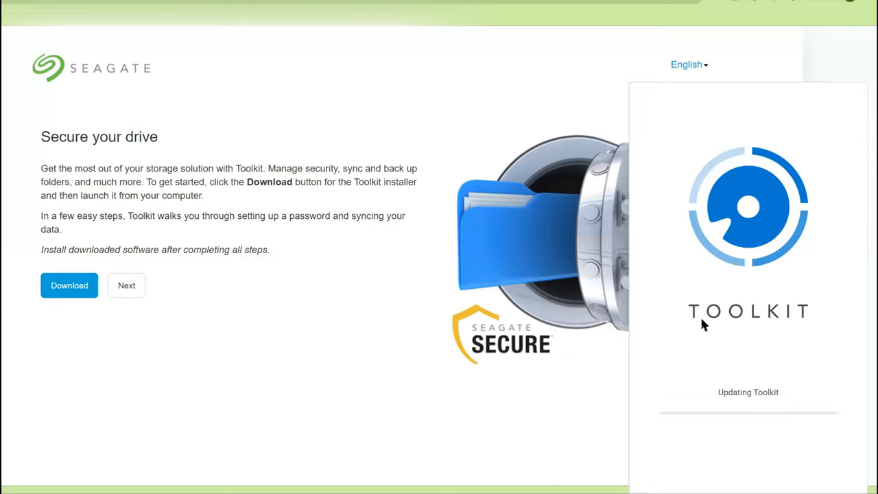
{"action": "mouse_move", "coordinate": [236, 431]}
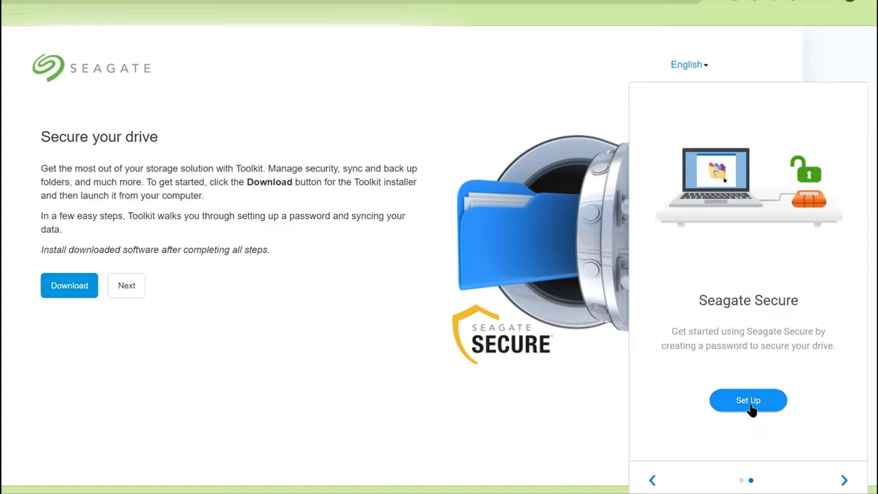
{"action": "left_click", "coordinate": [747, 401]}
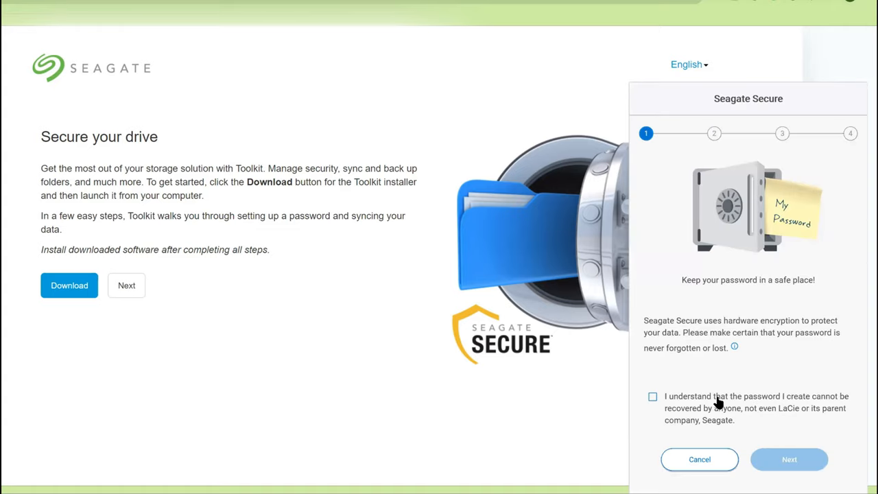
{"action": "left_click", "coordinate": [652, 397]}
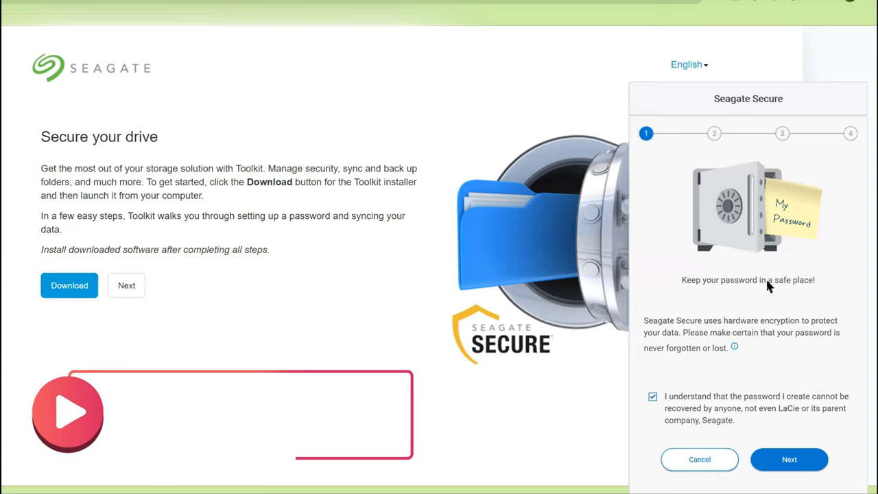
{"action": "left_click", "coordinate": [789, 458]}
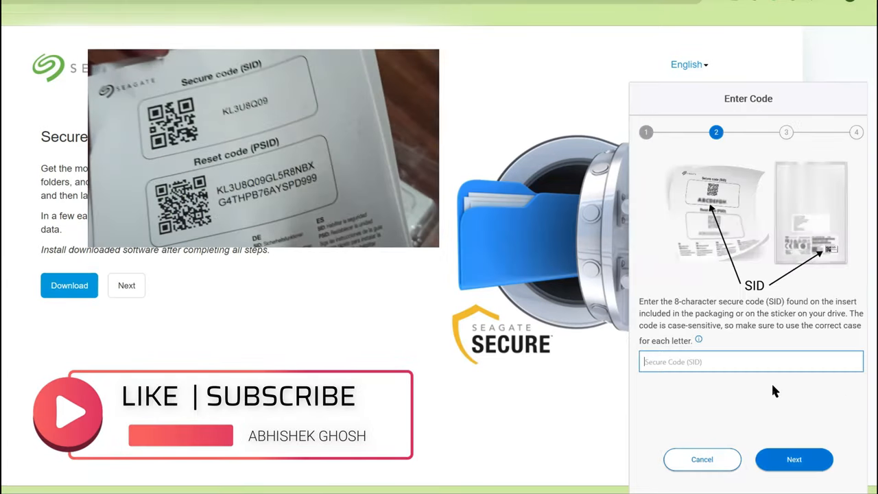
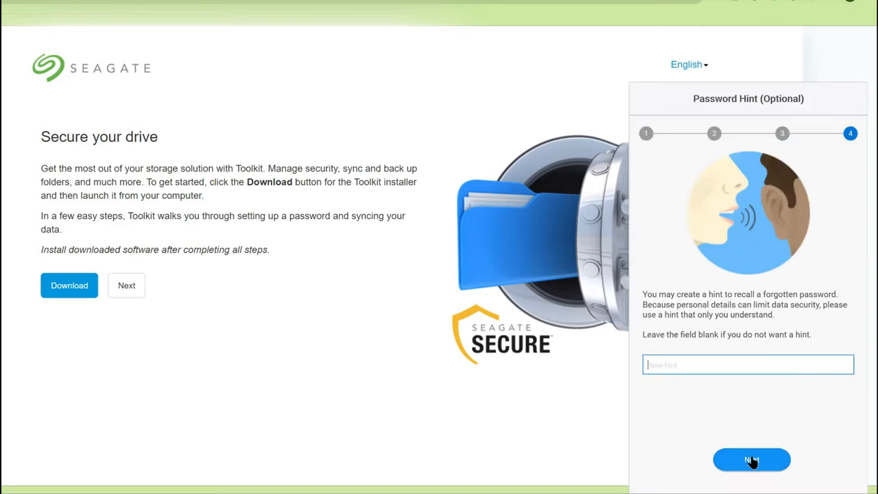
Finish securing the drive with the password, leaving the hint blank, and dismiss the completion message
{"action": "left_click", "coordinate": [752, 458]}
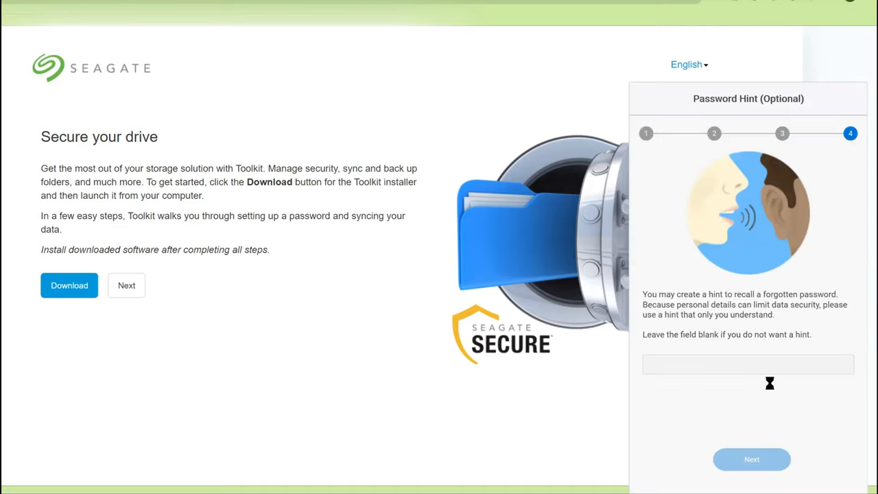
{"action": "left_click", "coordinate": [751, 458]}
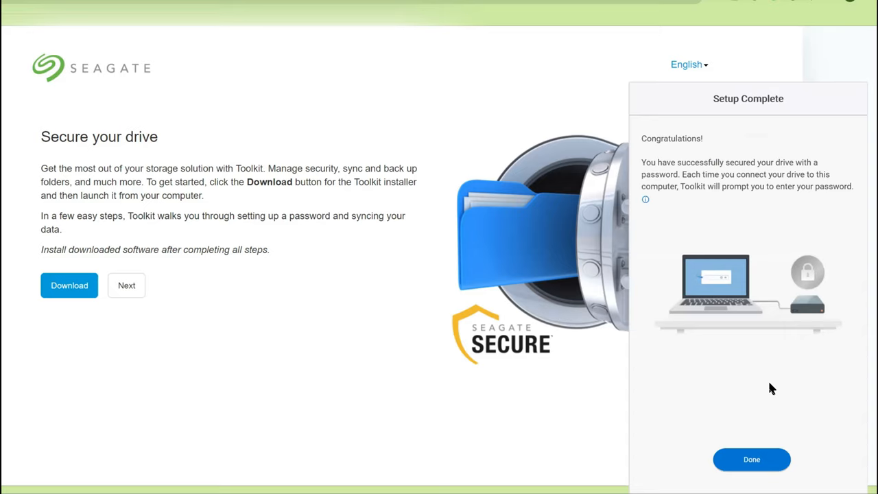
{"action": "left_click", "coordinate": [752, 458]}
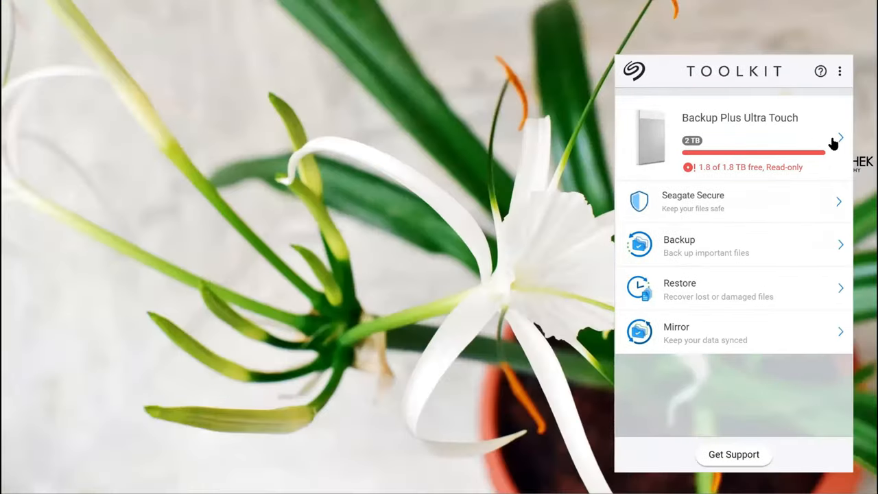
Lock the Backup Plus Ultra Touch drive with its password, trusting this computer
{"action": "left_click", "coordinate": [838, 137]}
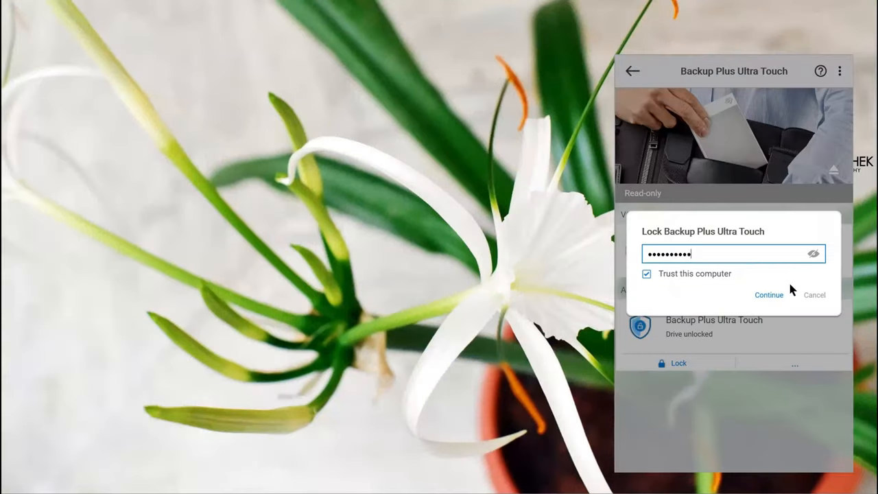
{"action": "left_click", "coordinate": [768, 295]}
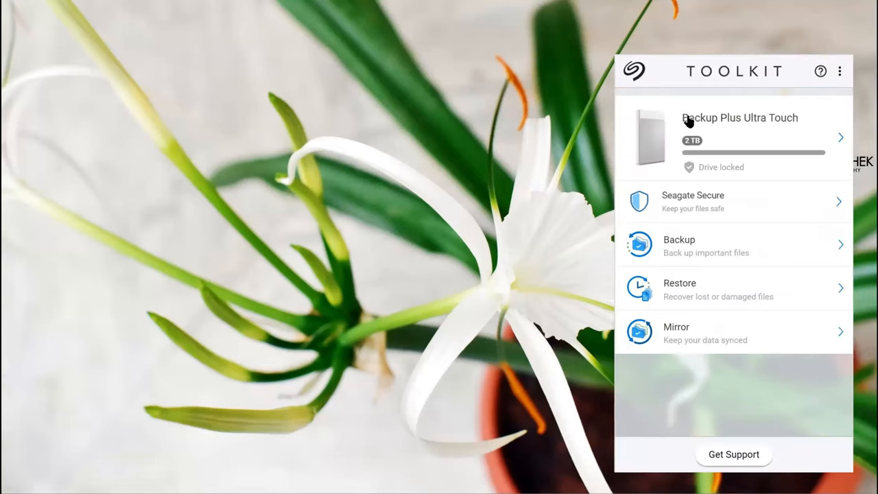
{"action": "left_click", "coordinate": [733, 137]}
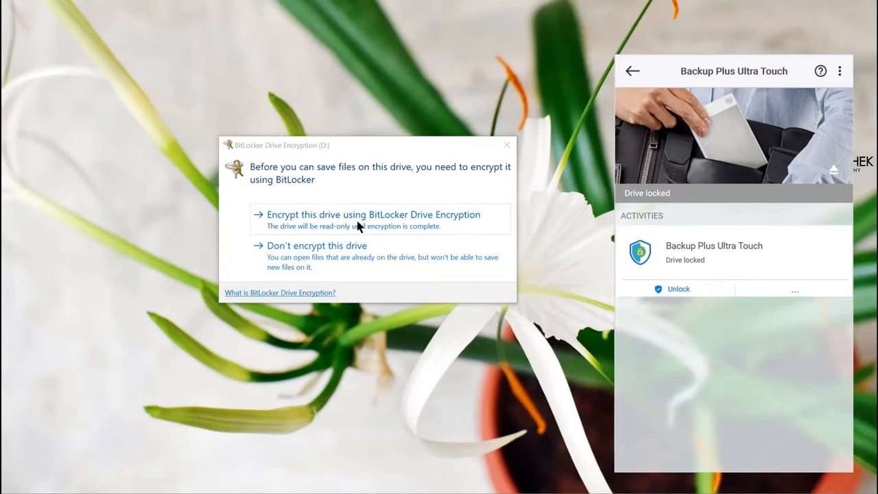
Start BitLocker encryption with a password, used space only and Compatible mode
{"action": "left_click", "coordinate": [373, 214]}
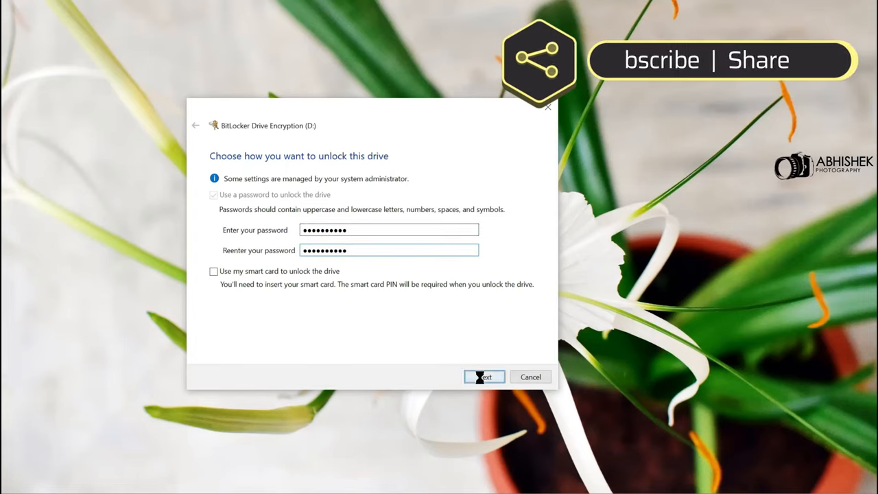
{"action": "left_click", "coordinate": [482, 376]}
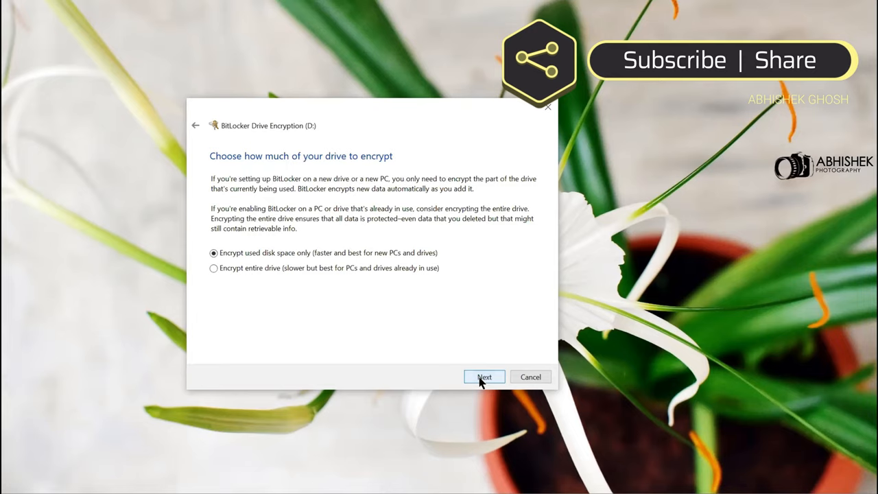
{"action": "left_click", "coordinate": [484, 376]}
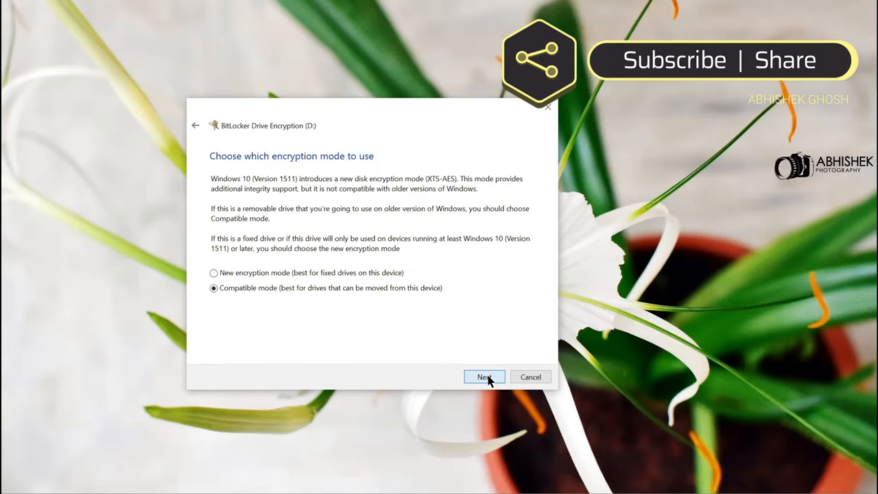
{"action": "left_click", "coordinate": [484, 376]}
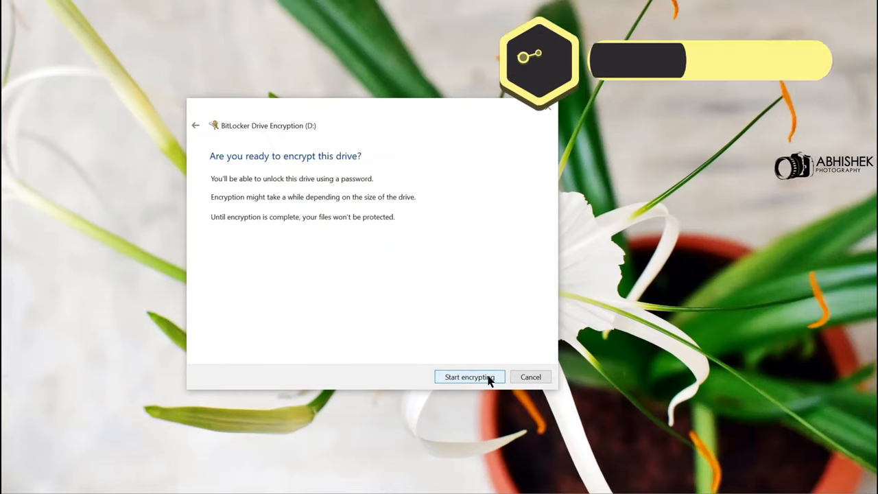
{"action": "left_click", "coordinate": [469, 376]}
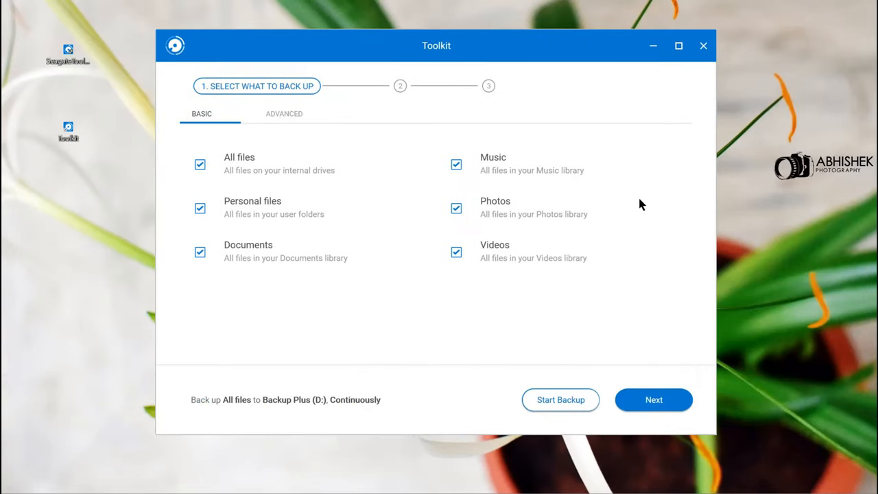
Select only the AbhishekPhotography folder under Albums in the Advanced folder tree and continue to the destination
{"action": "left_click", "coordinate": [282, 112]}
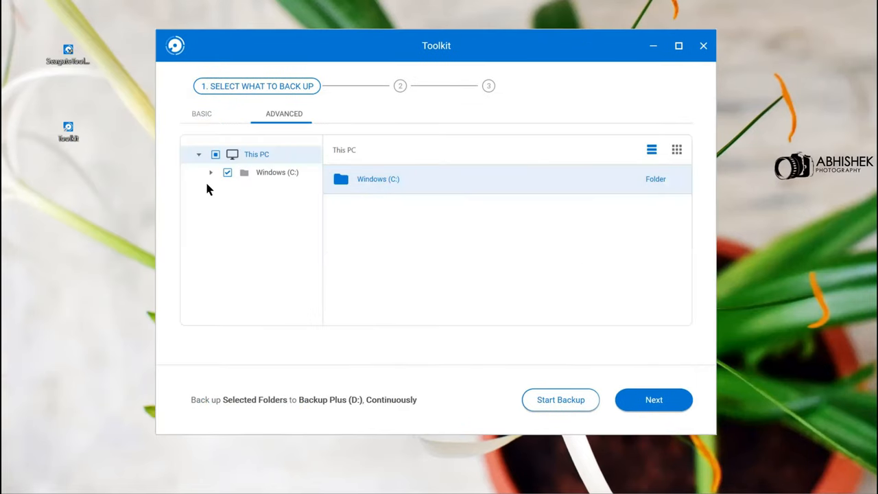
{"action": "left_click", "coordinate": [211, 173]}
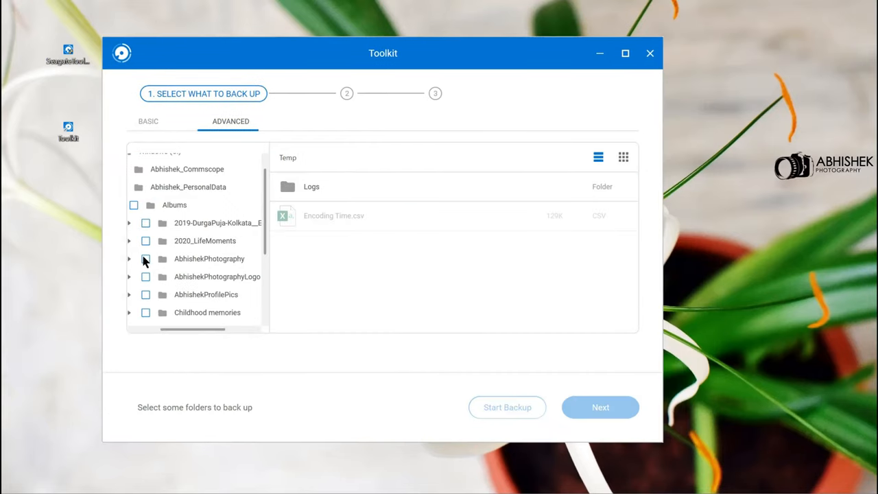
{"action": "left_click", "coordinate": [145, 257]}
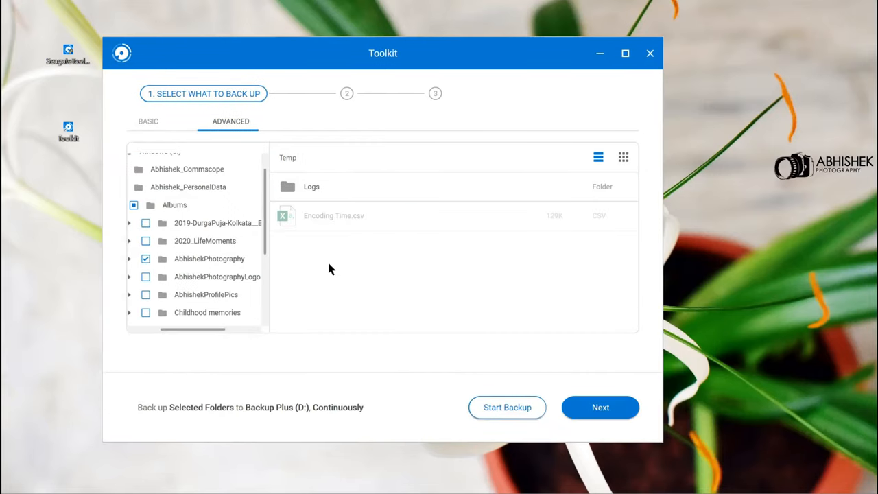
{"action": "mouse_move", "coordinate": [601, 406]}
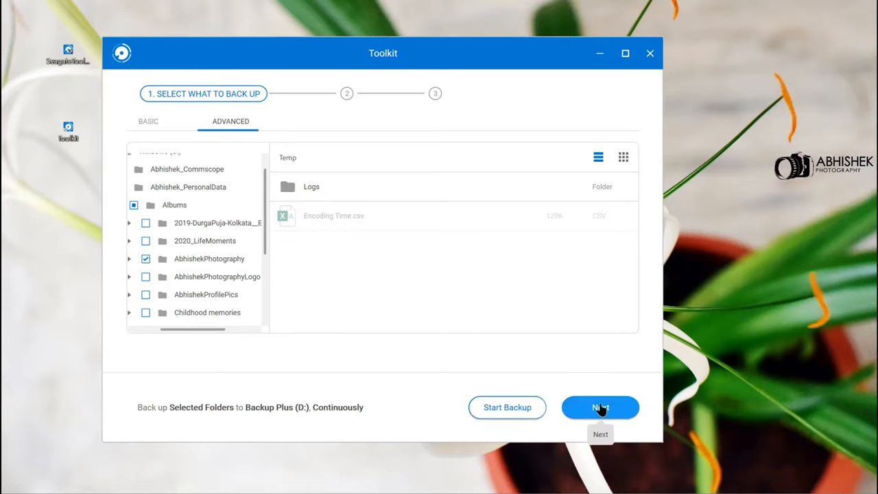
{"action": "left_click", "coordinate": [601, 406]}
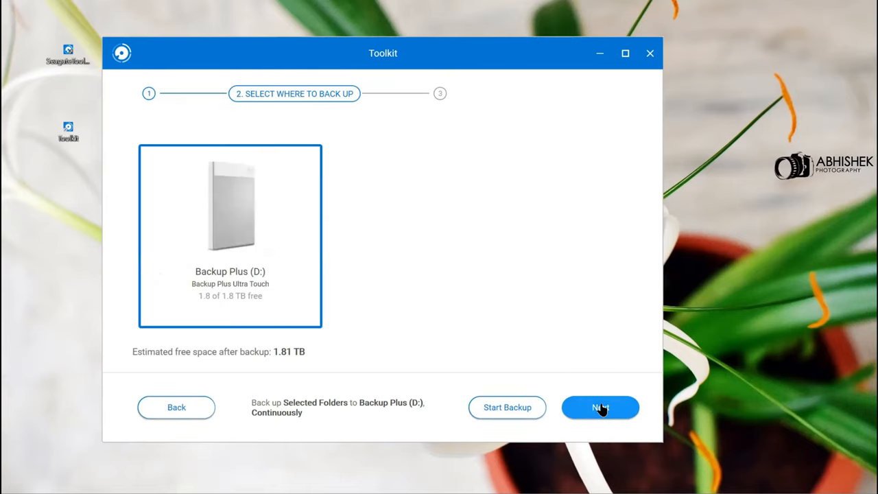
{"action": "mouse_move", "coordinate": [357, 410]}
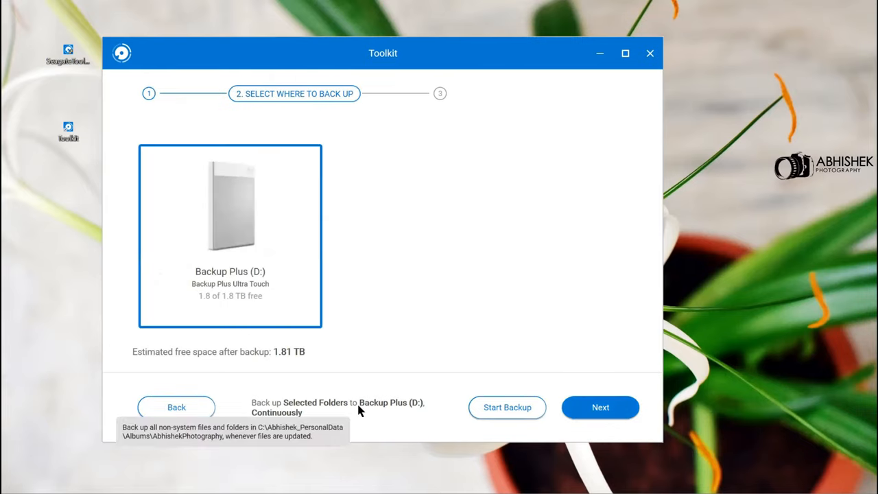
{"action": "mouse_move", "coordinate": [678, 369]}
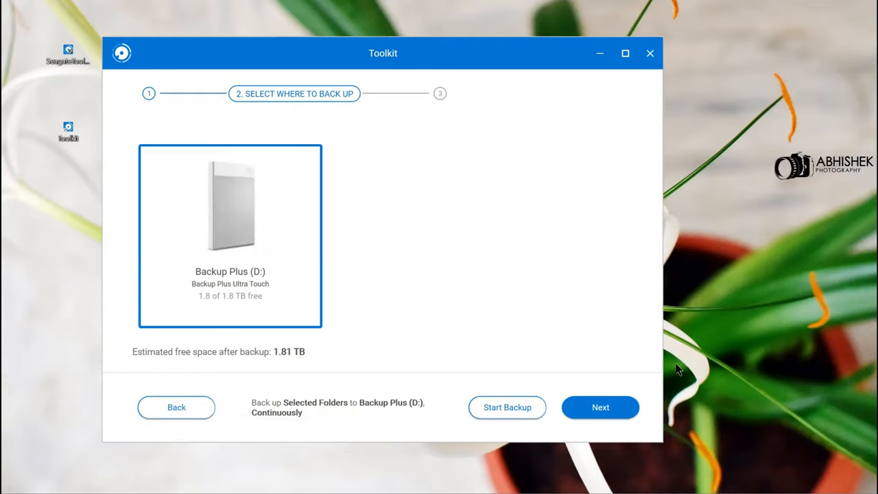
Compare hourly, monthly and snapshot frequencies, then settle on a weekly schedule
{"action": "left_click", "coordinate": [600, 406]}
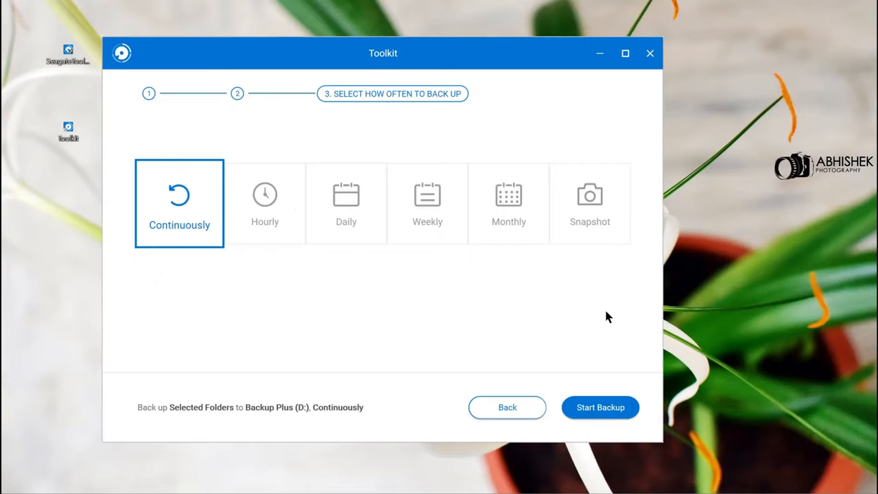
{"action": "left_click", "coordinate": [263, 203]}
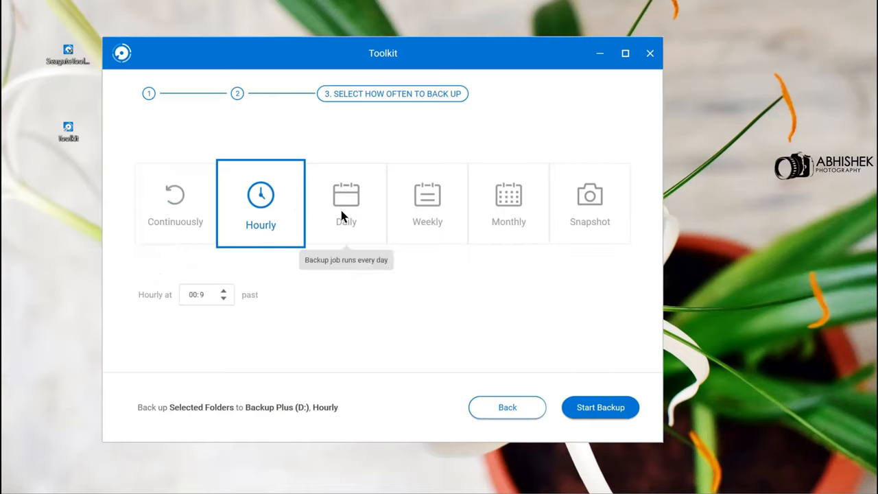
{"action": "left_click", "coordinate": [505, 203]}
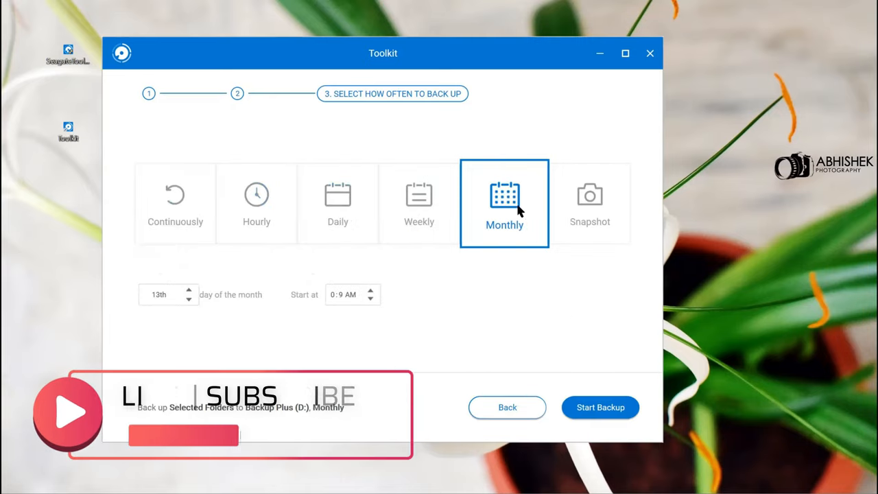
{"action": "left_click", "coordinate": [586, 203]}
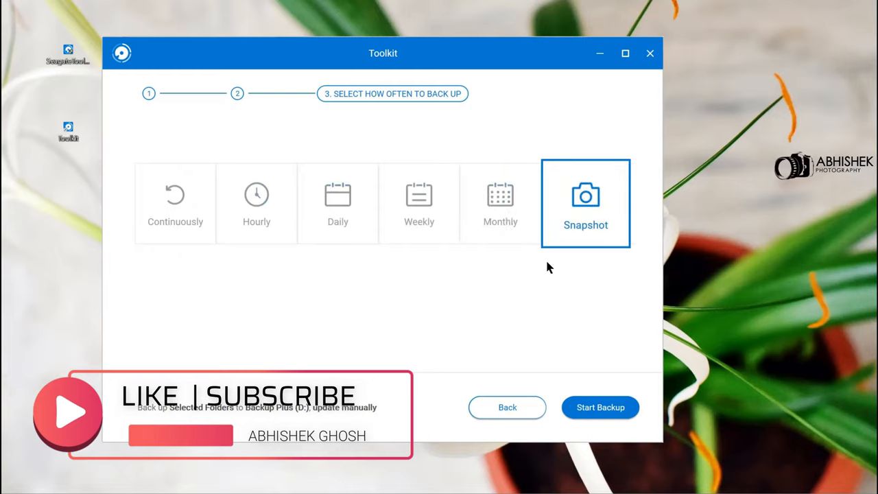
{"action": "mouse_move", "coordinate": [176, 206]}
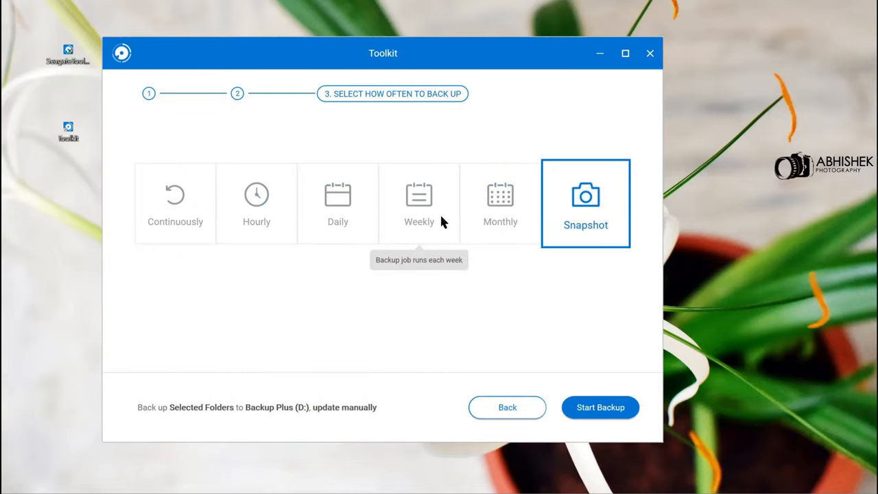
{"action": "left_click", "coordinate": [419, 199]}
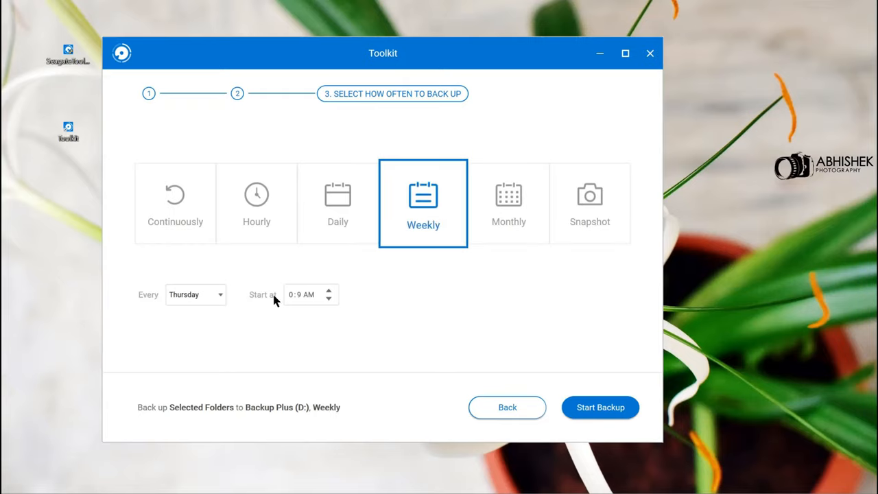
Set the weekly backup to run on Monday at 9 AM and start the backup
{"action": "left_click", "coordinate": [195, 294]}
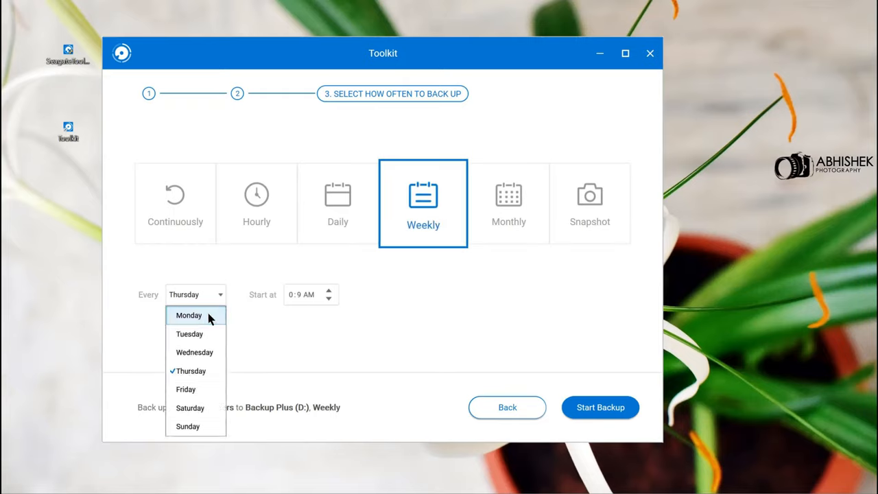
{"action": "left_click", "coordinate": [189, 314]}
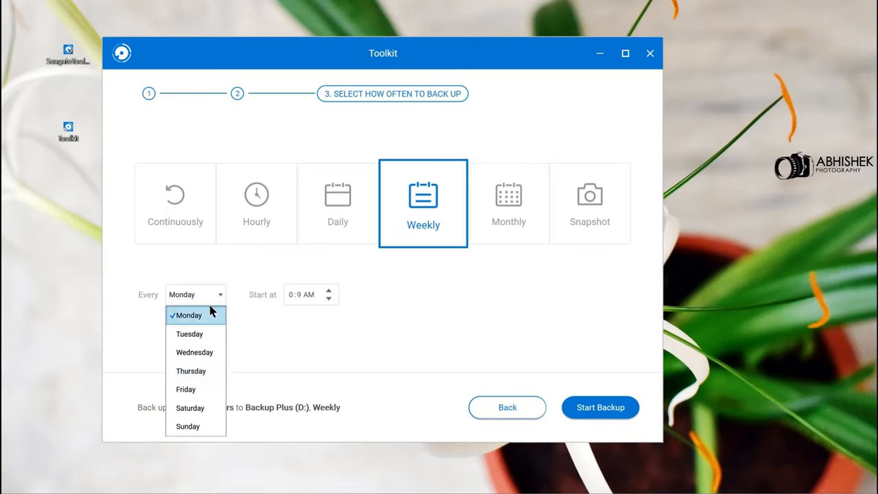
{"action": "left_click", "coordinate": [190, 314]}
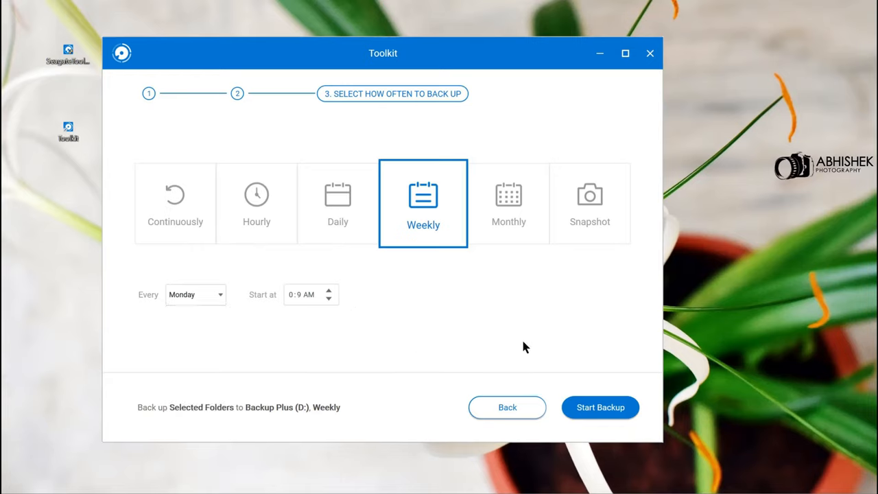
{"action": "mouse_move", "coordinate": [601, 406]}
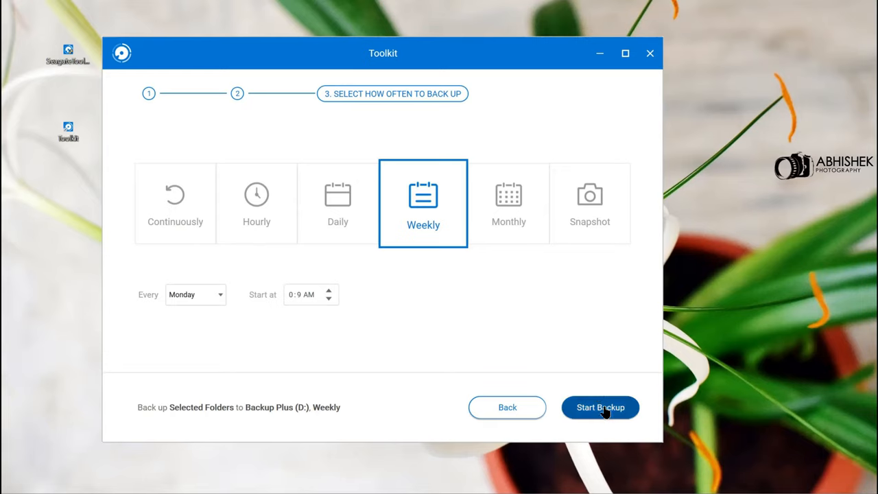
{"action": "left_click", "coordinate": [601, 406]}
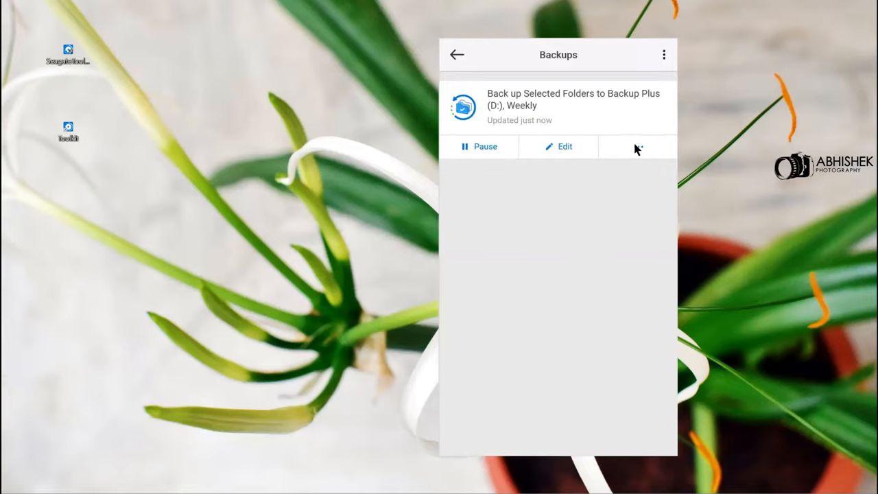
{"action": "mouse_move", "coordinate": [638, 150]}
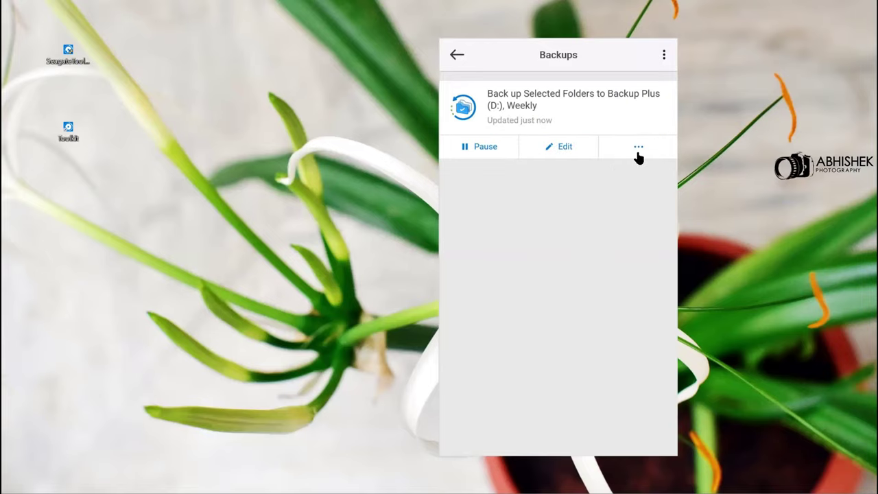
Show the ellipsis menu of further options for the weekly backup plan
{"action": "left_click", "coordinate": [638, 145]}
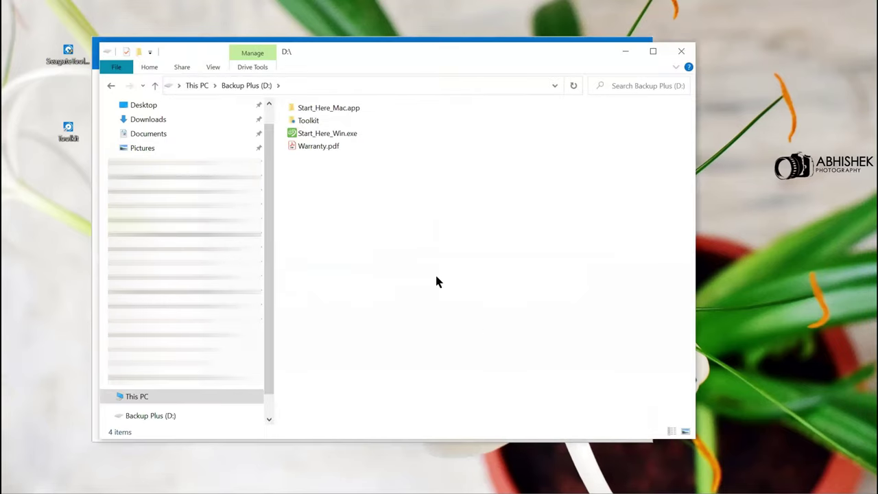
{"action": "mouse_move", "coordinate": [322, 121]}
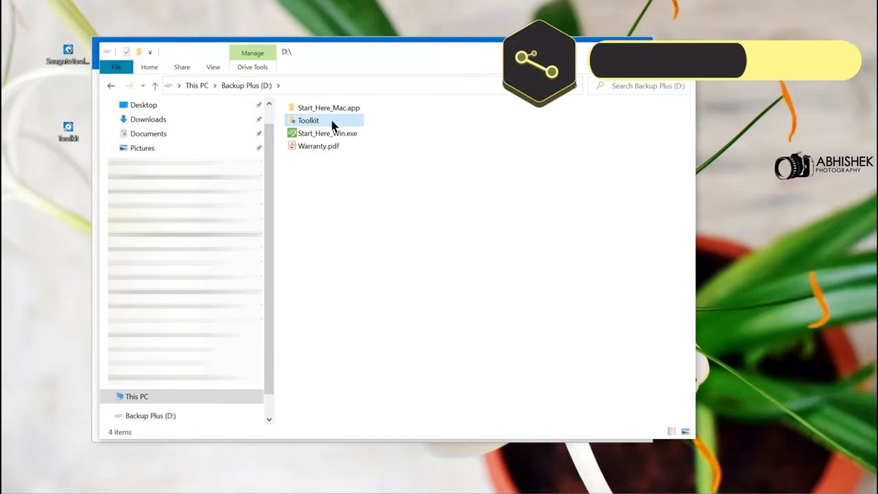
Drill from D:\Toolkit through Backup, the computer folder and Albums to the backed-up AbhishekPhotography folder
{"action": "left_click", "coordinate": [308, 120]}
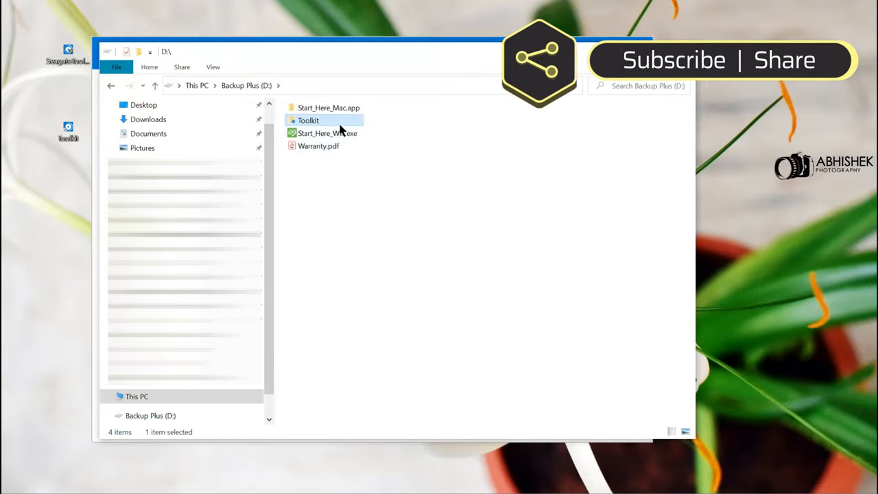
{"action": "double_click", "coordinate": [307, 121]}
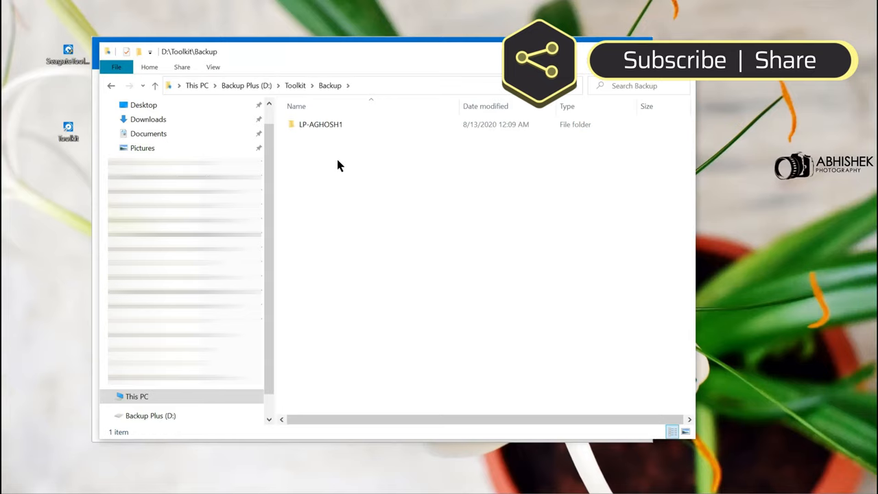
{"action": "double_click", "coordinate": [321, 124]}
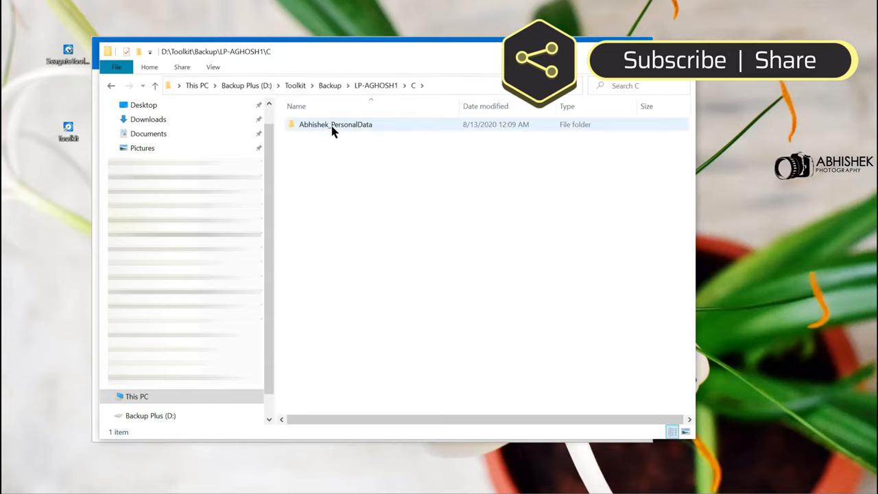
{"action": "double_click", "coordinate": [335, 124]}
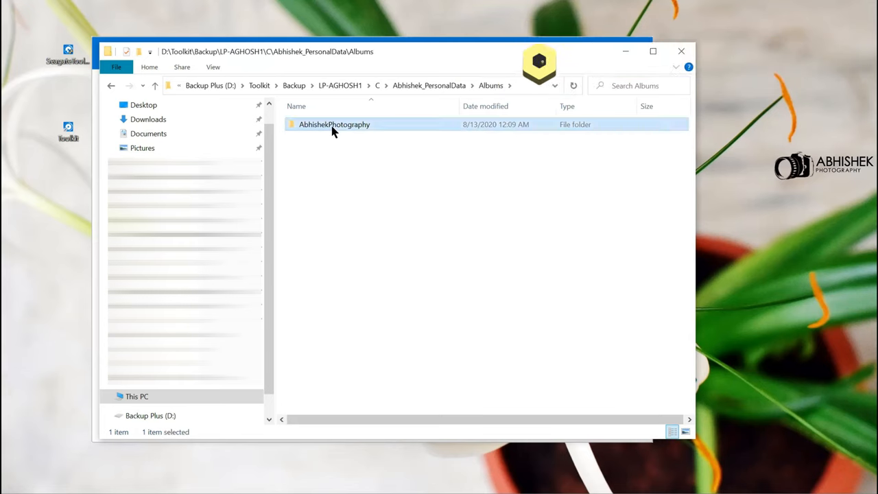
{"action": "double_click", "coordinate": [335, 123]}
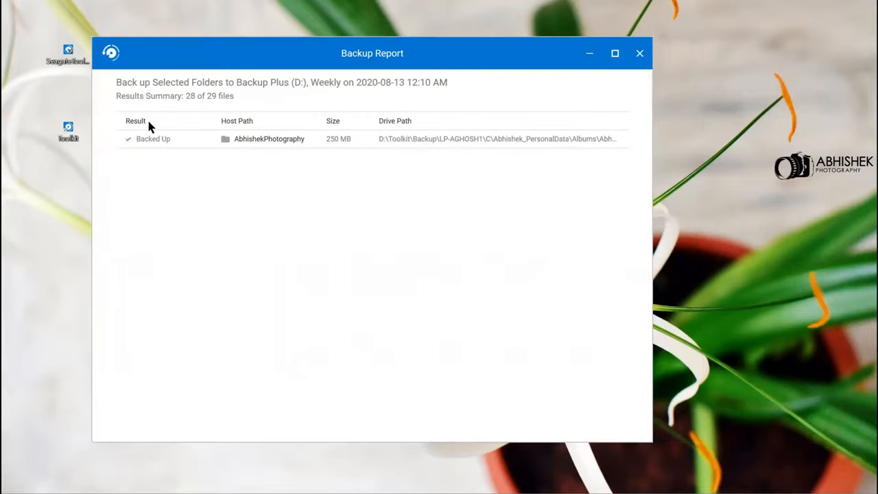
{"action": "mouse_move", "coordinate": [191, 150]}
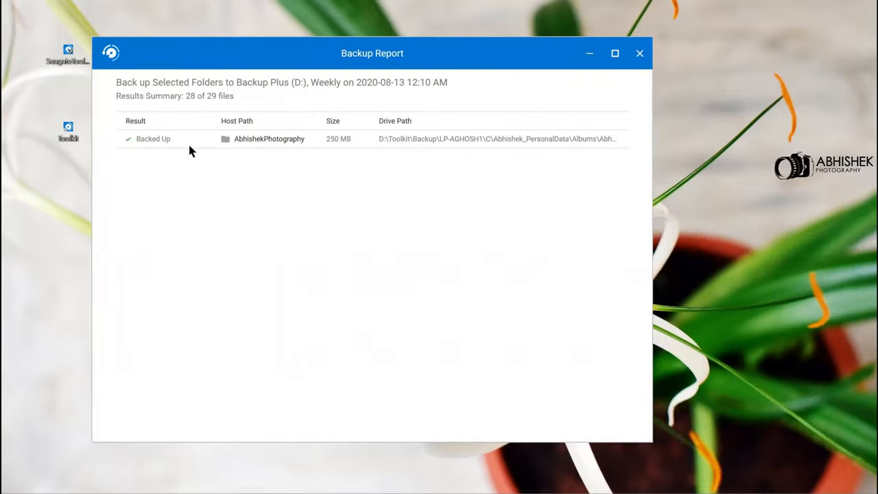
{"action": "mouse_move", "coordinate": [110, 57]}
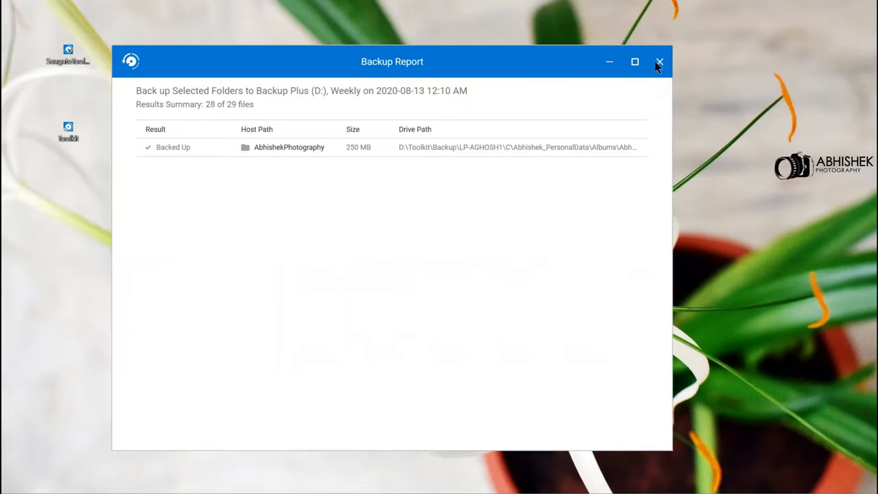
Close the Backup Report showing 28 of 29 files backed up
{"action": "left_click", "coordinate": [658, 62]}
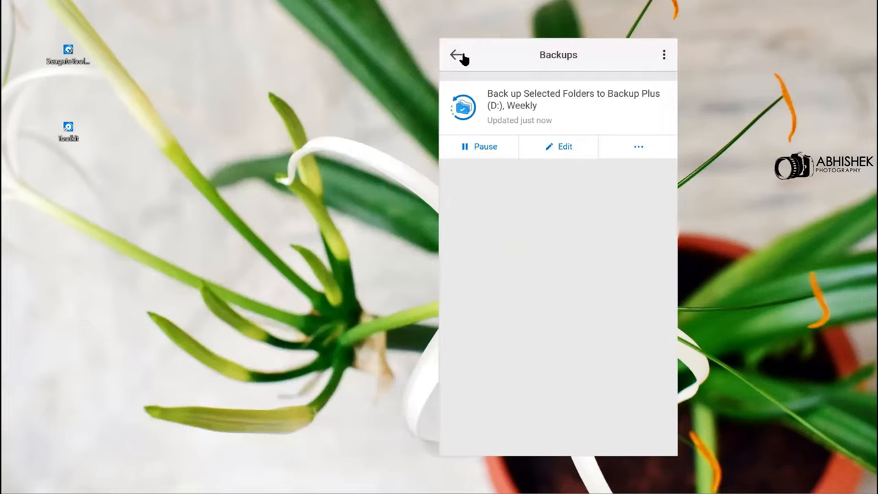
Pause the weekly folder backup from the Backups list and return to the main overview
{"action": "left_click", "coordinate": [458, 55]}
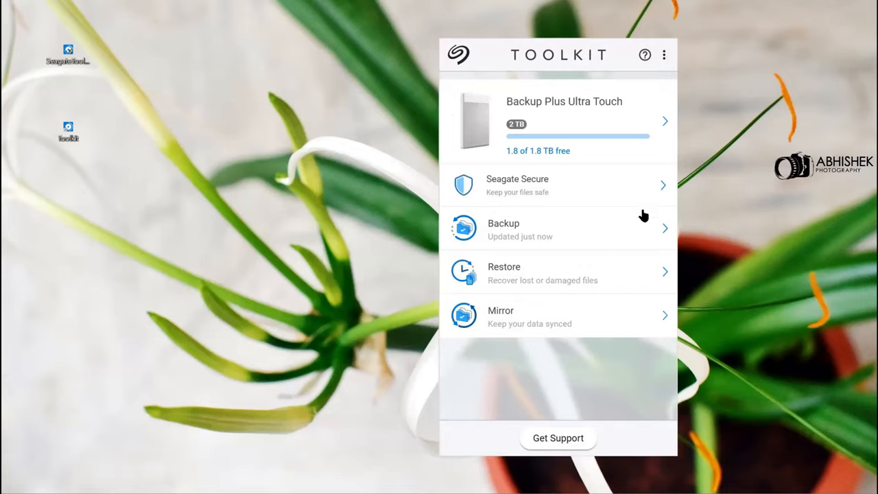
{"action": "left_click", "coordinate": [557, 228]}
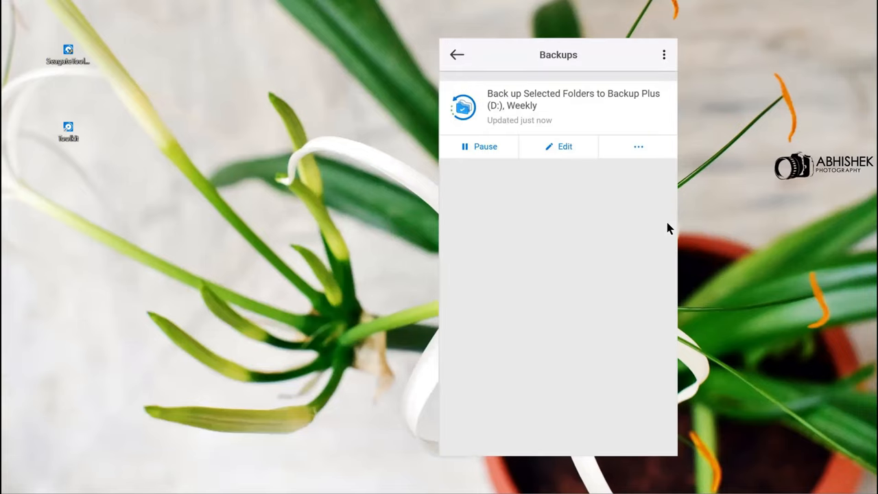
{"action": "left_click", "coordinate": [479, 145]}
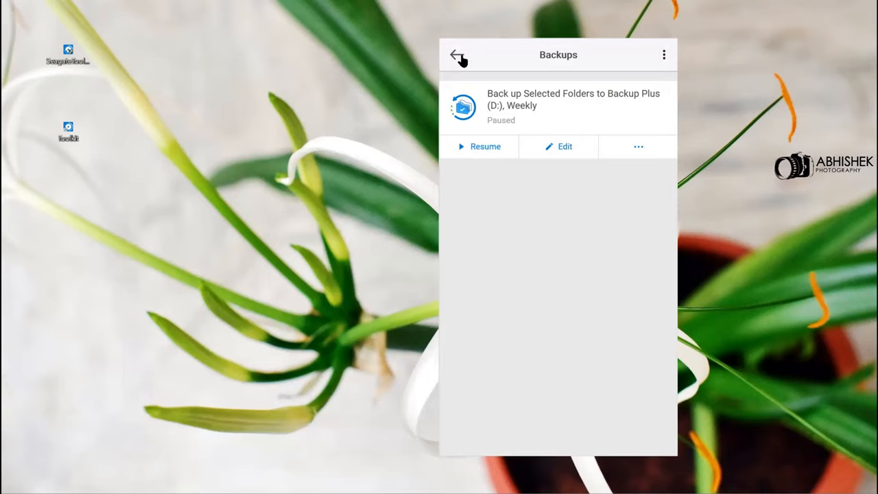
{"action": "left_click", "coordinate": [458, 54]}
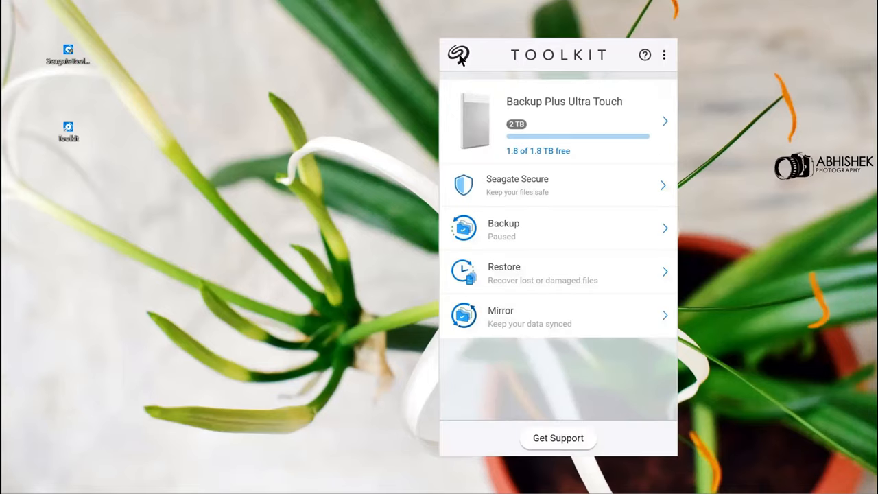
{"action": "mouse_move", "coordinate": [666, 128]}
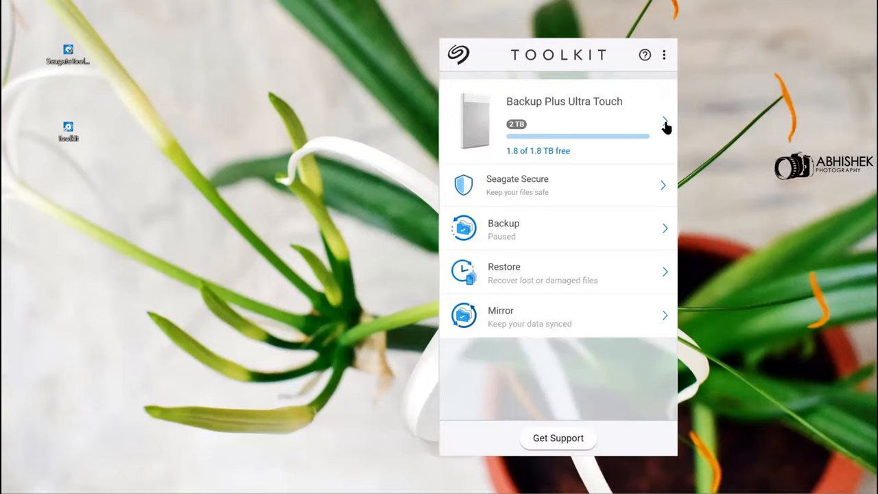
Lock the Backup Plus Ultra Touch drive from its Activities section
{"action": "left_click", "coordinate": [663, 127]}
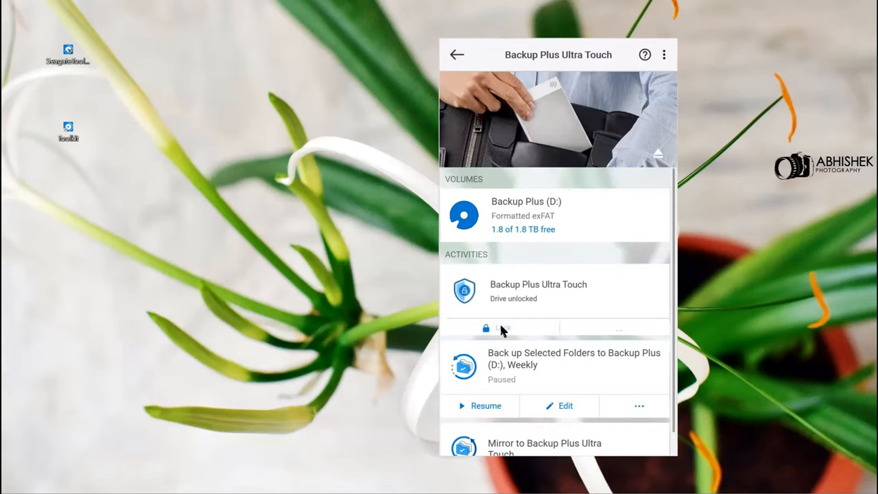
{"action": "scroll", "scroll_direction": "up", "scroll_amount": 3}
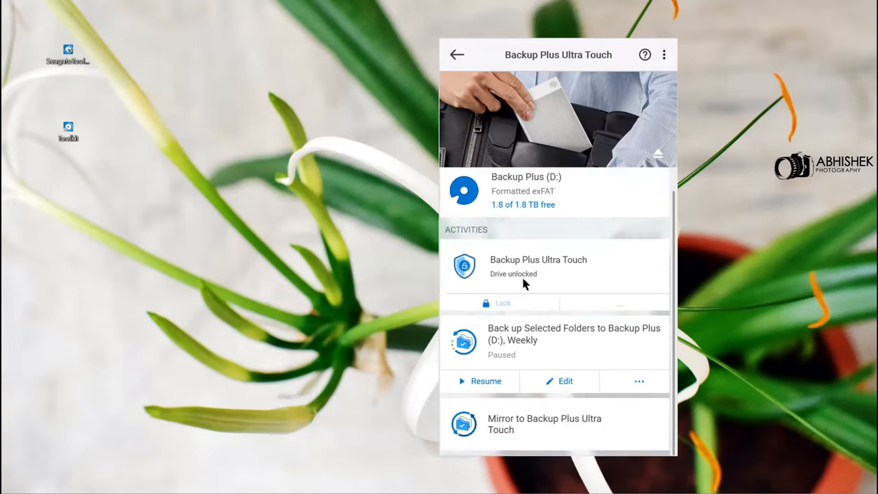
{"action": "left_click", "coordinate": [497, 304]}
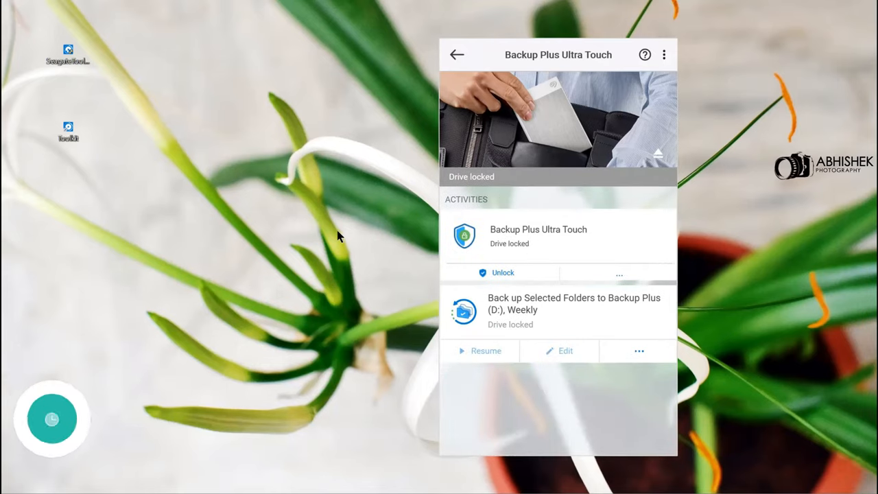